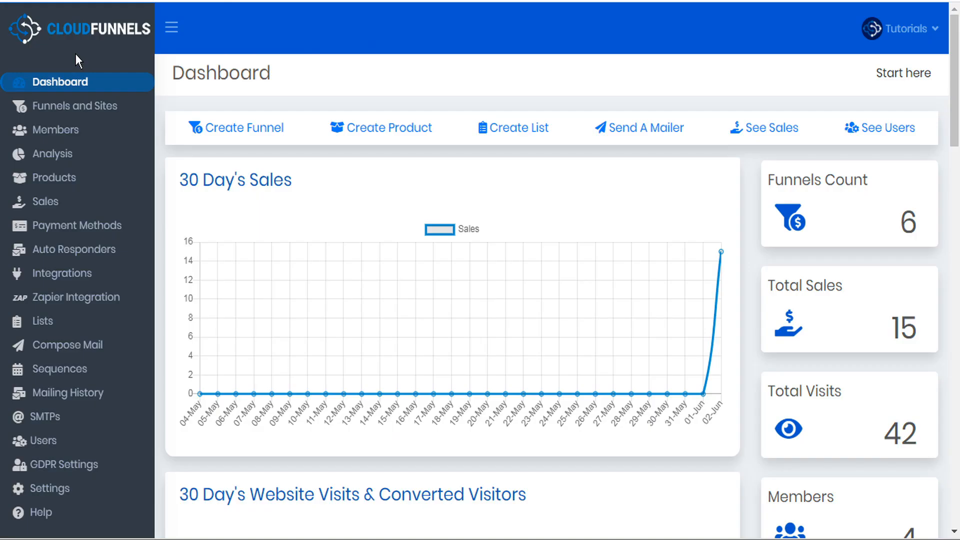
mouse_move(67, 122)
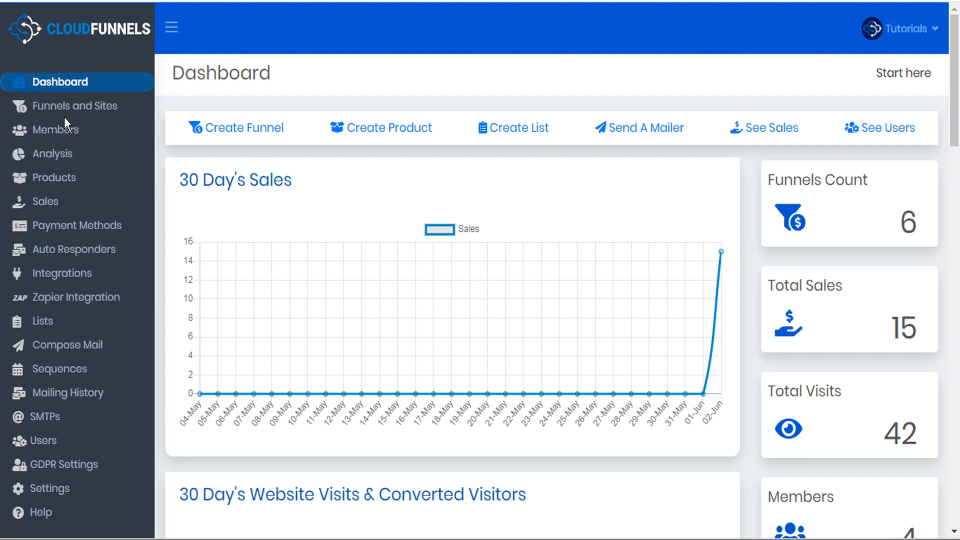
mouse_move(70, 114)
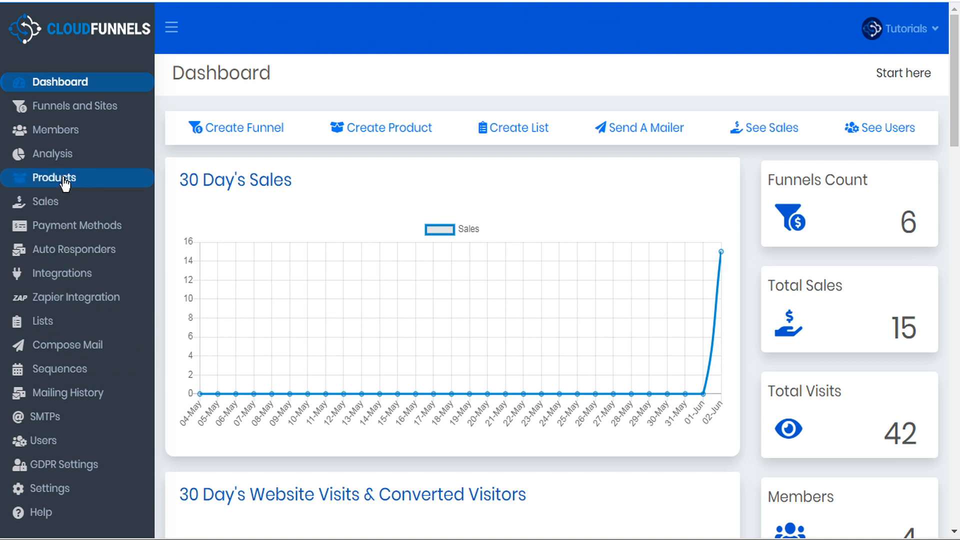
Open the Products page listing six products with their ids, prices and sales
click(54, 178)
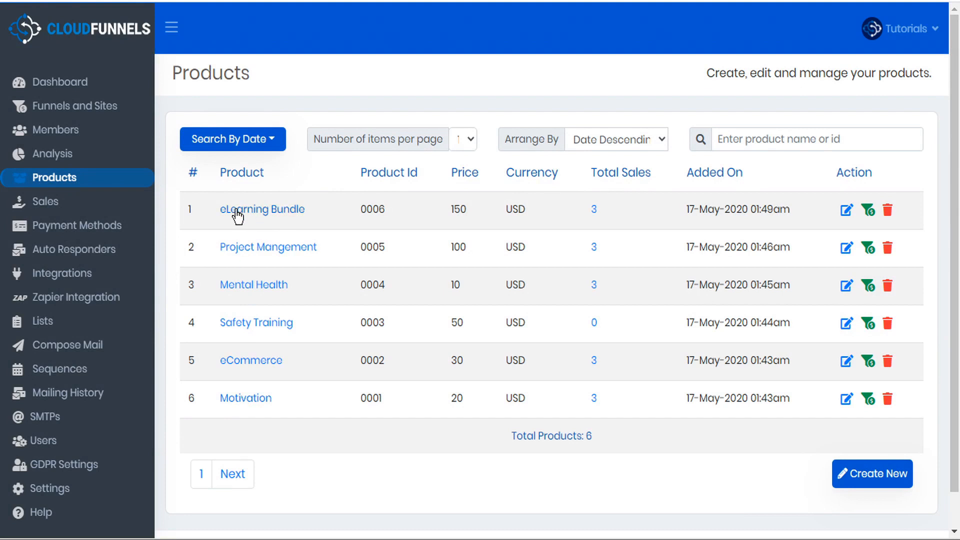
mouse_move(89, 114)
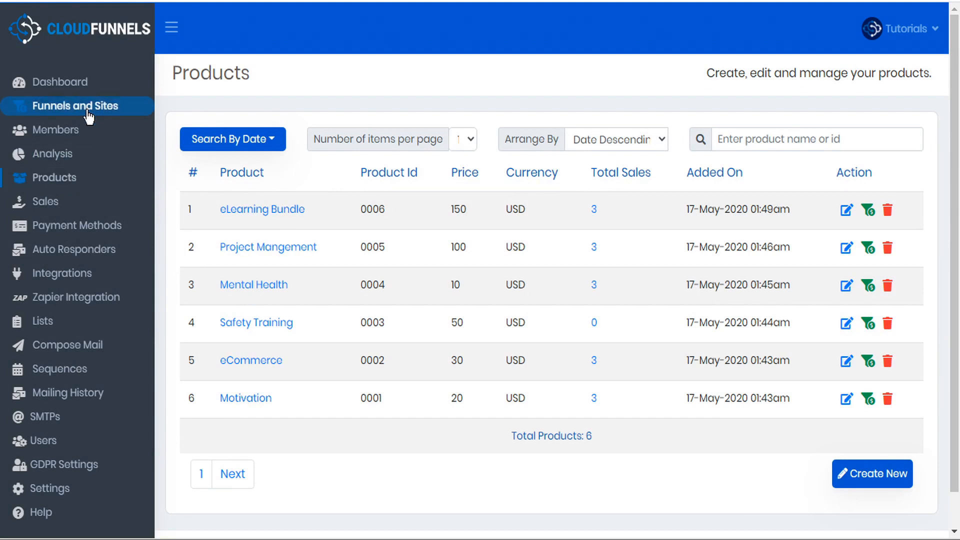
Open the Sales Tutorial funnel's Order Form page settings and tick the Customer list
click(70, 106)
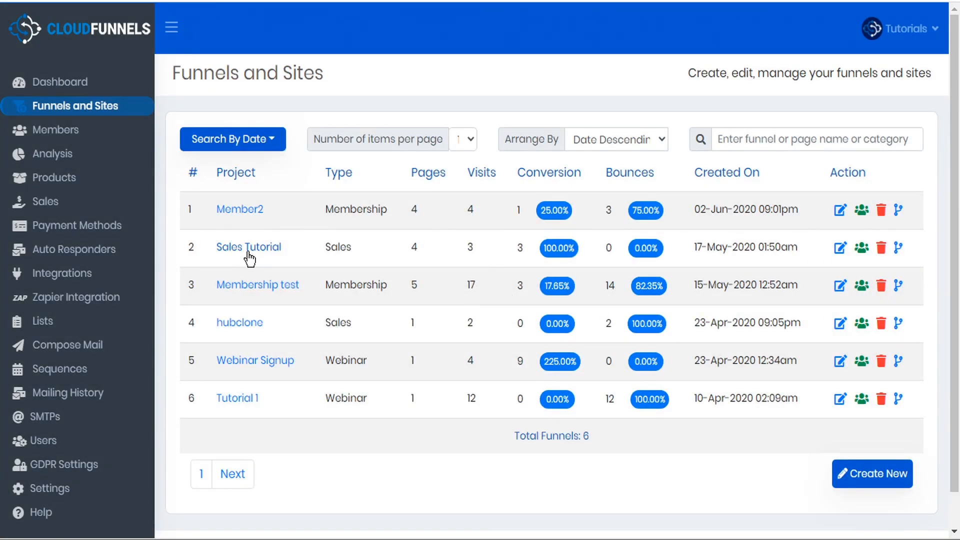
mouse_move(842, 249)
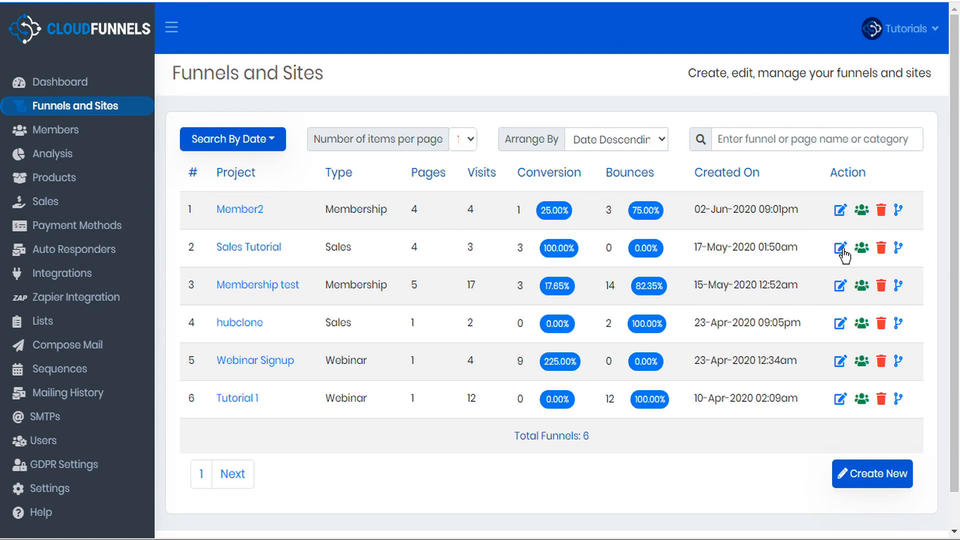
mouse_move(840, 247)
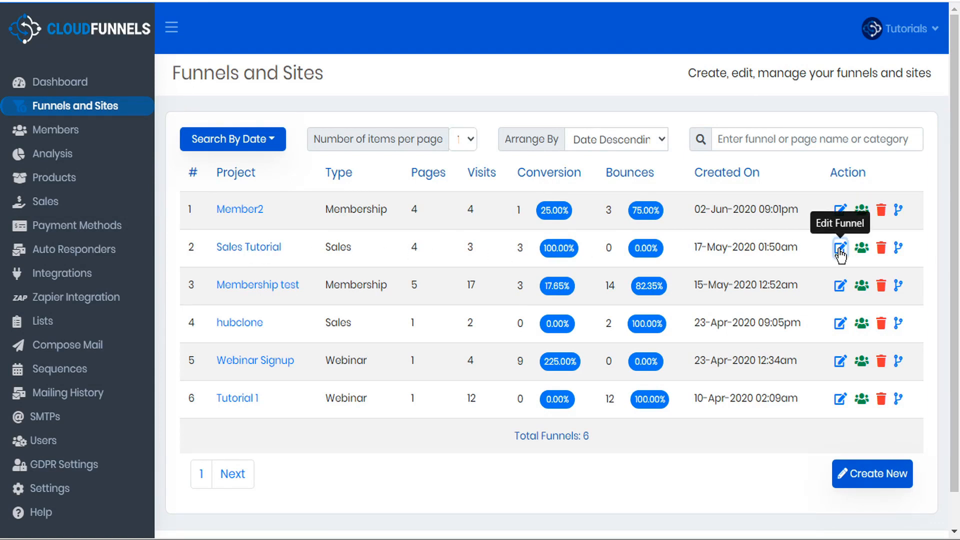
click(840, 247)
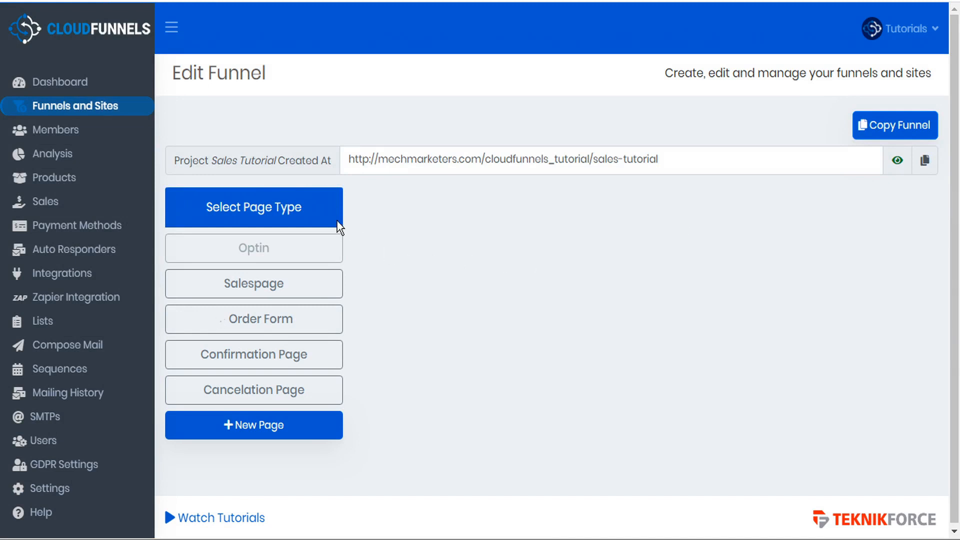
click(254, 283)
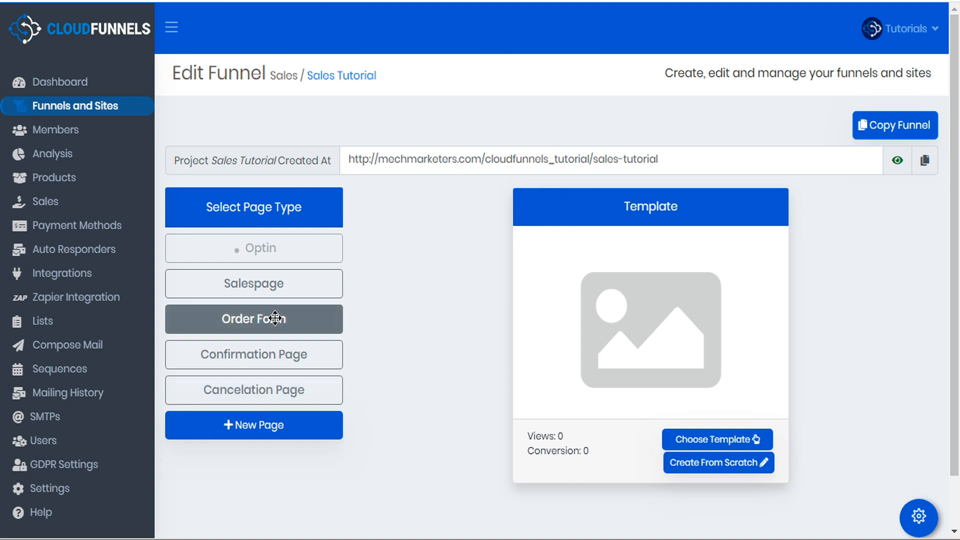
mouse_move(940, 506)
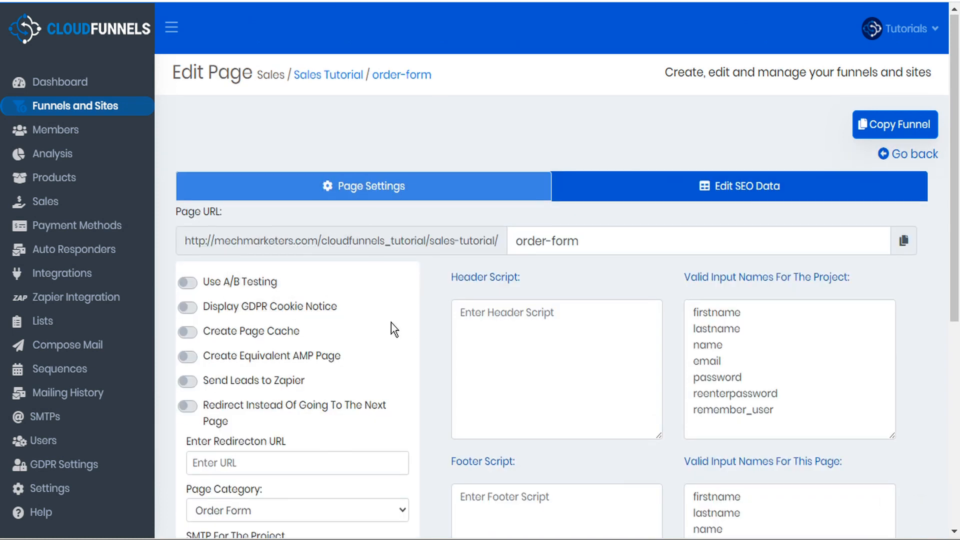
scroll(down, 3)
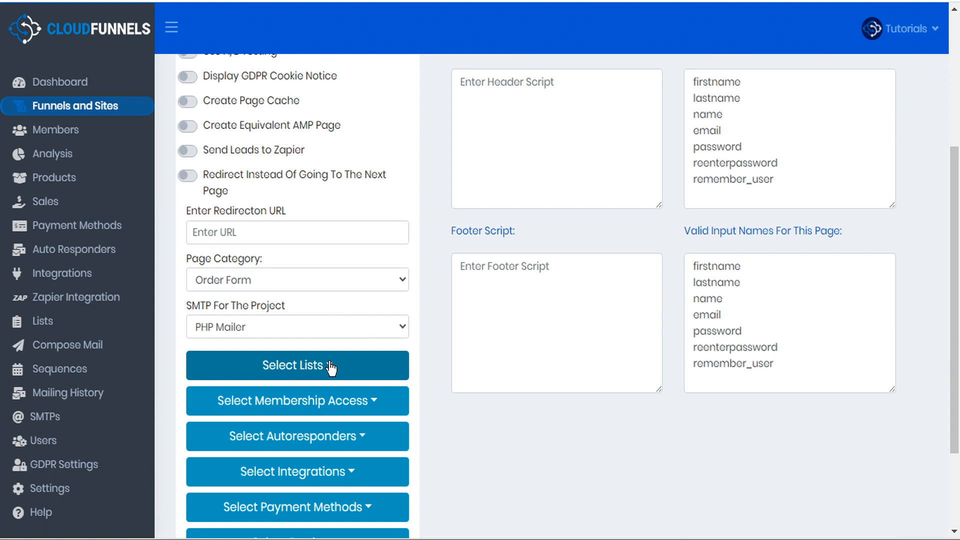
click(298, 366)
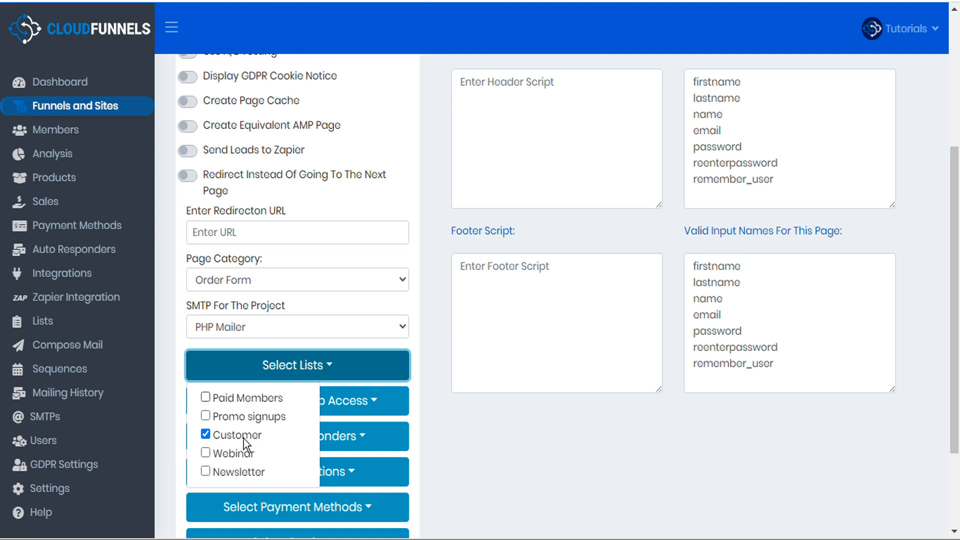
mouse_move(265, 443)
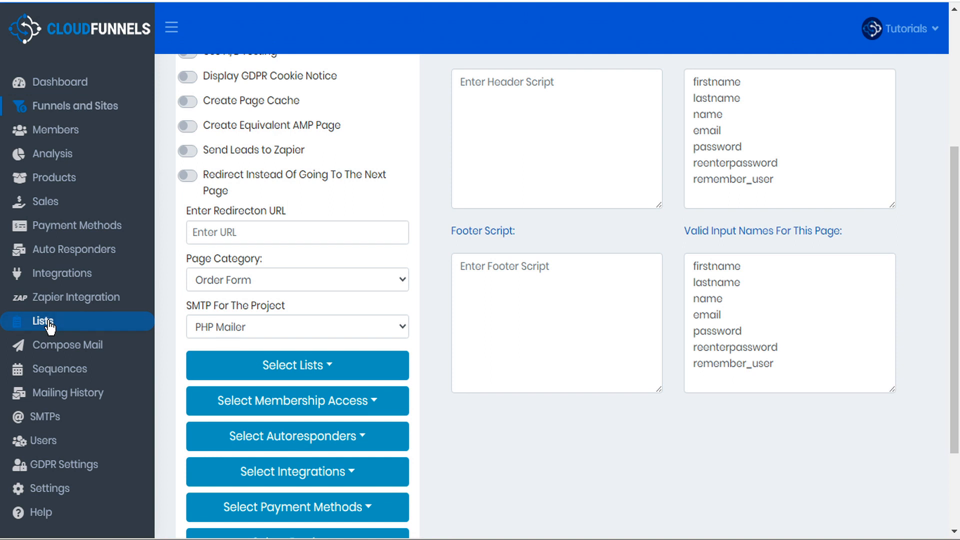
Reopen the Order Form settings and save them with the Customer list ticked
click(42, 321)
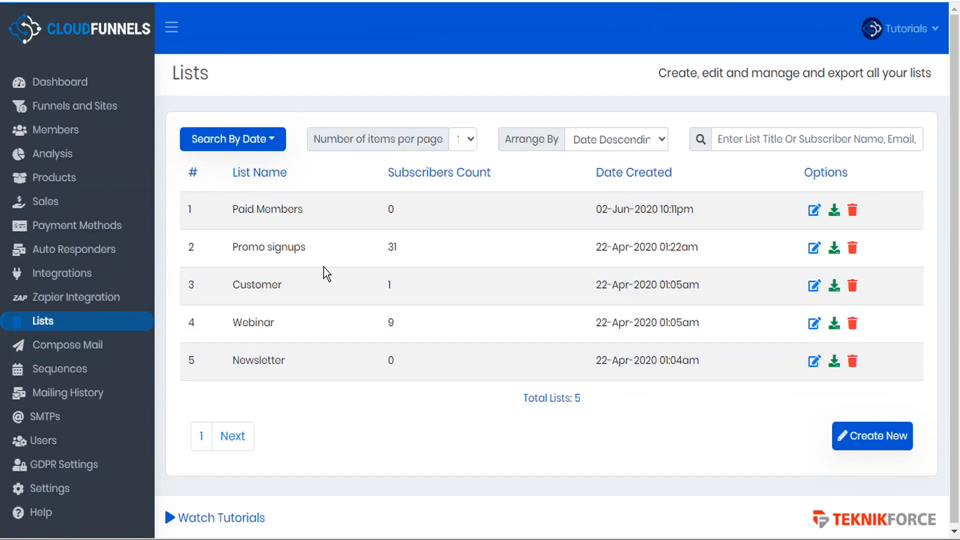
mouse_move(874, 454)
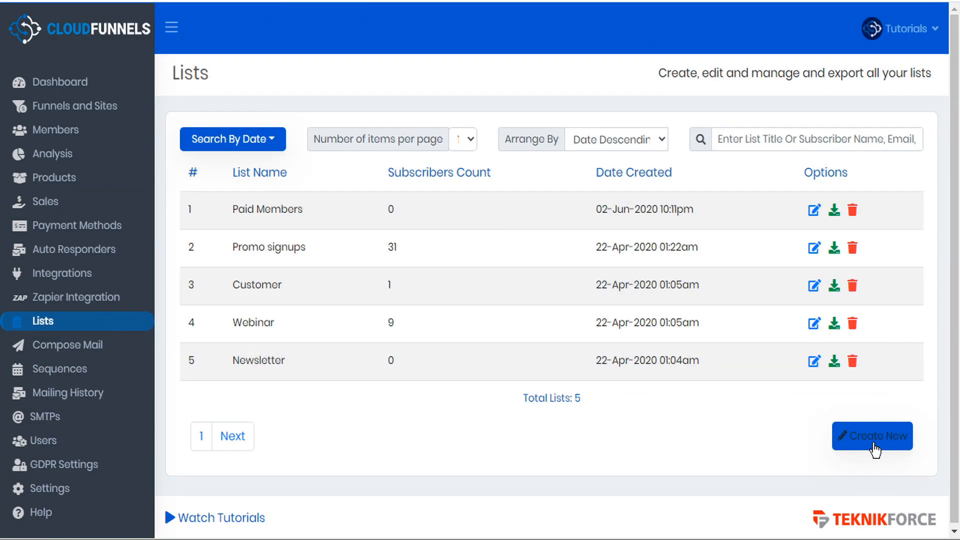
mouse_move(23, 2)
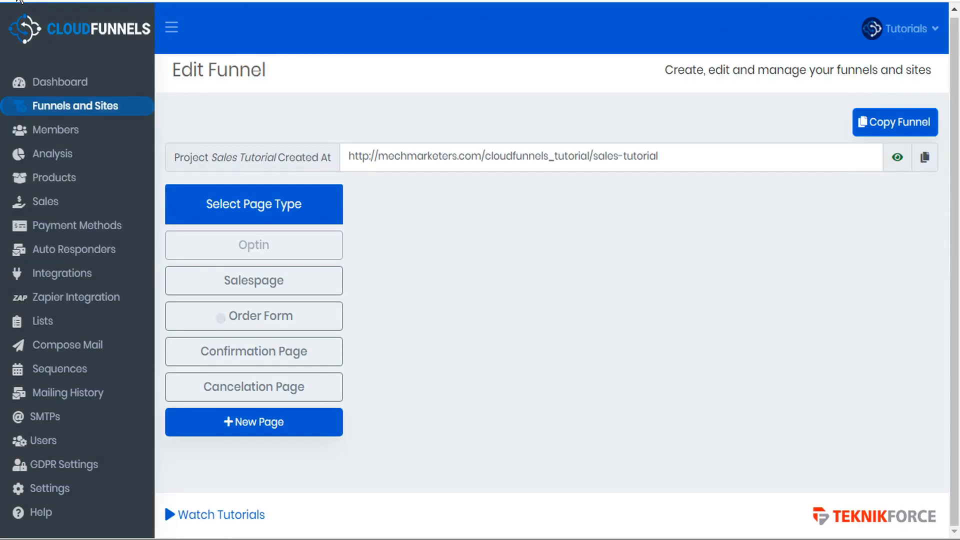
click(254, 316)
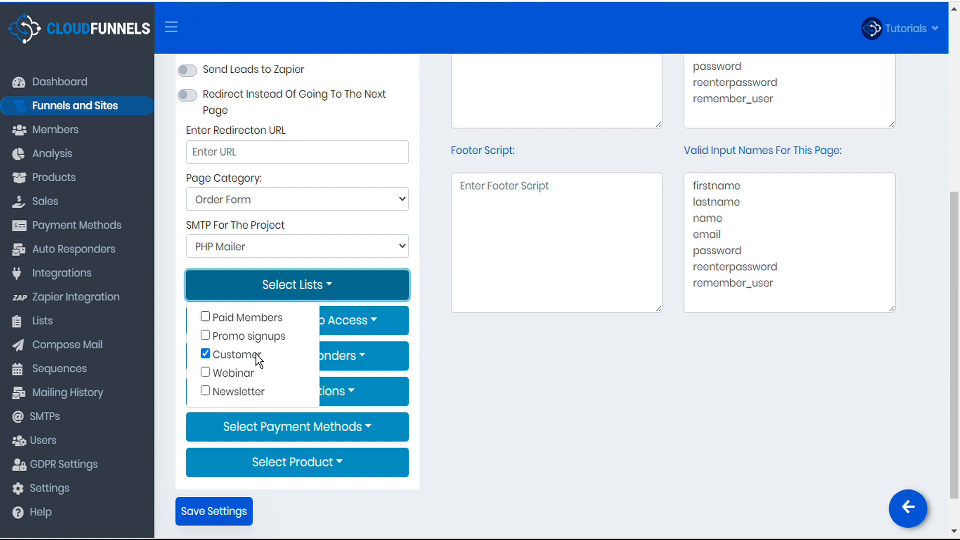
mouse_move(231, 373)
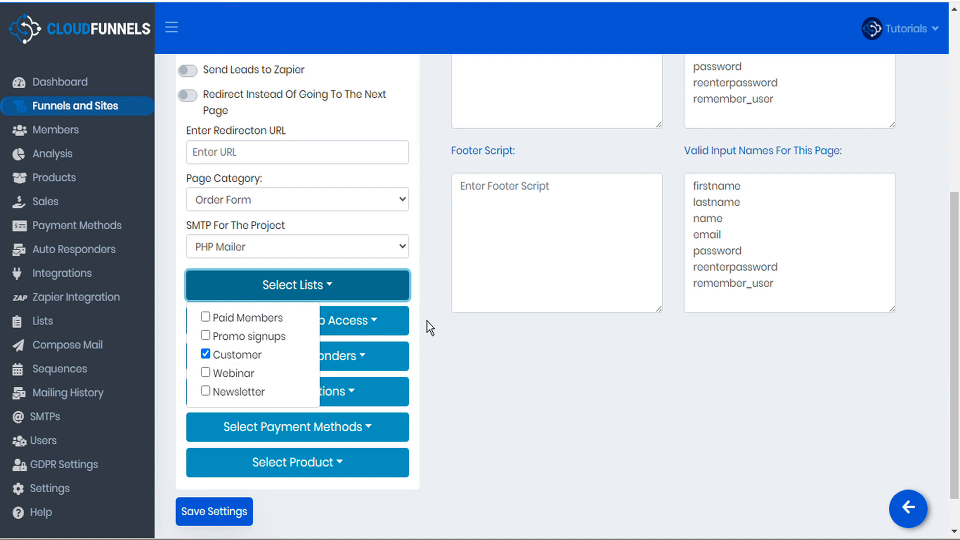
click(298, 285)
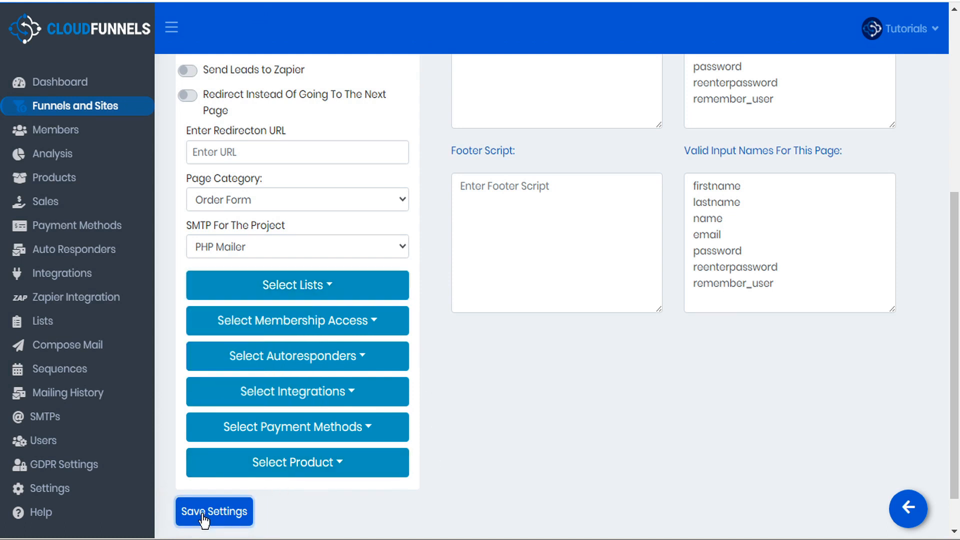
click(214, 512)
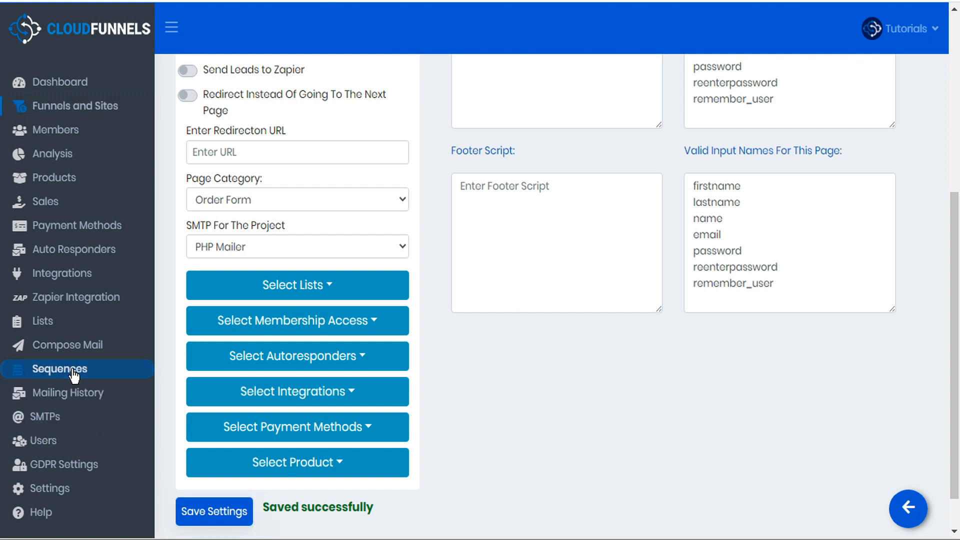
Open the Purchase Confirmation sequence from the Sequences list for editing
click(59, 369)
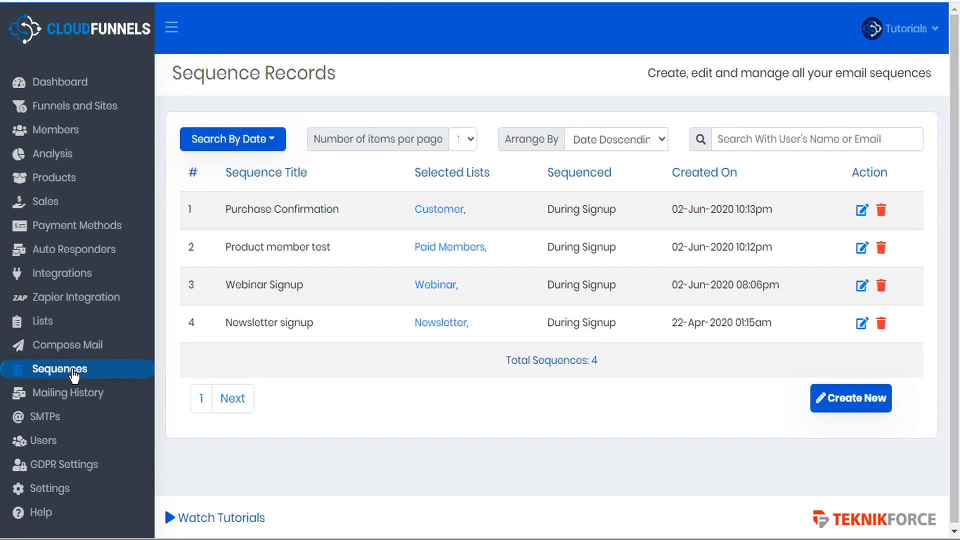
mouse_move(369, 362)
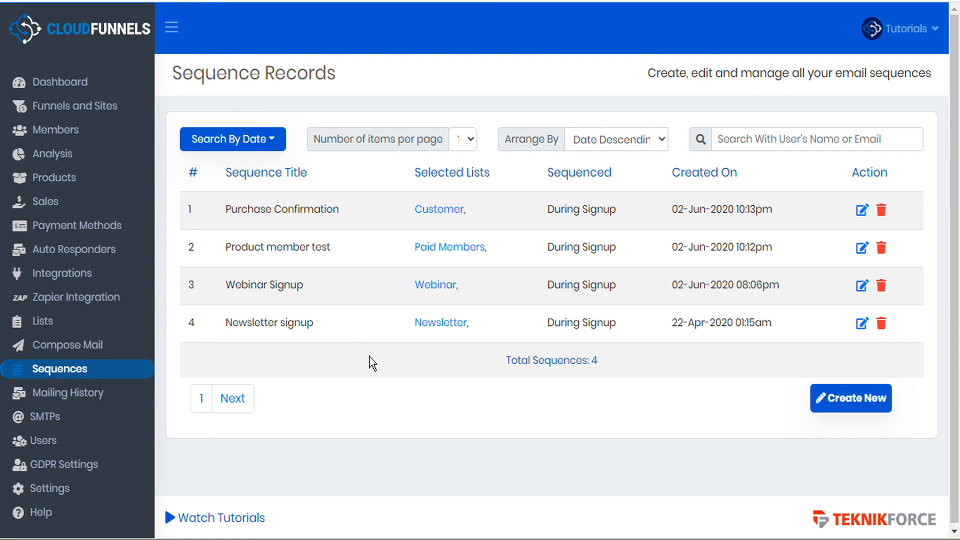
mouse_move(355, 222)
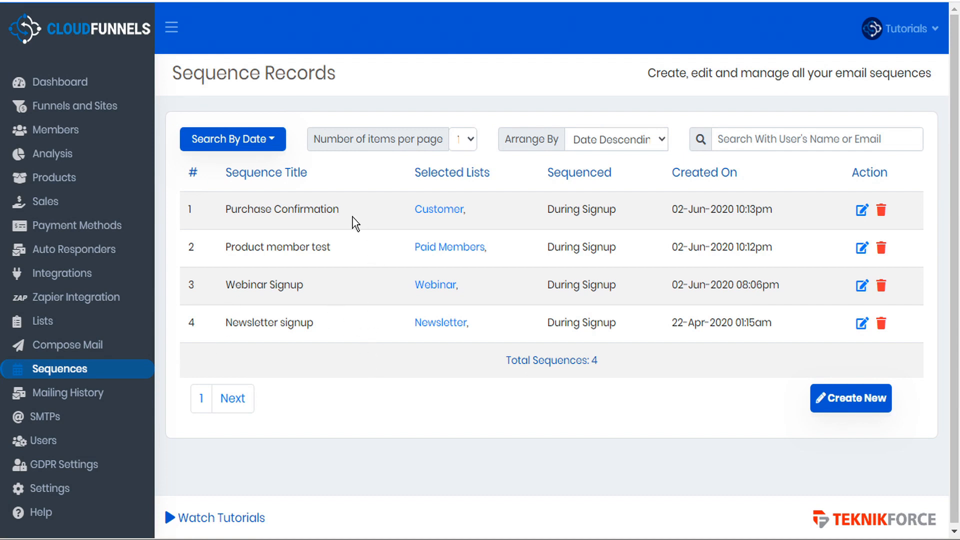
mouse_move(862, 210)
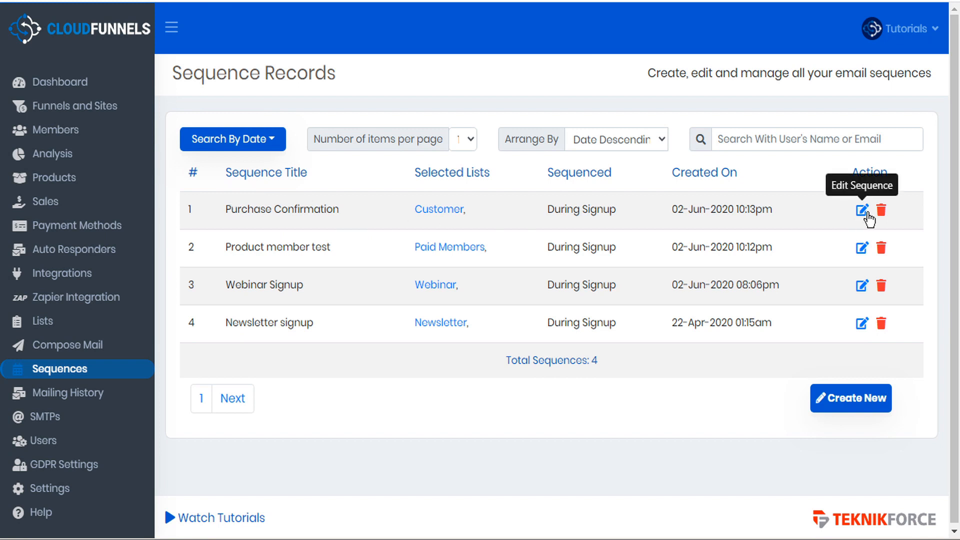
mouse_move(857, 414)
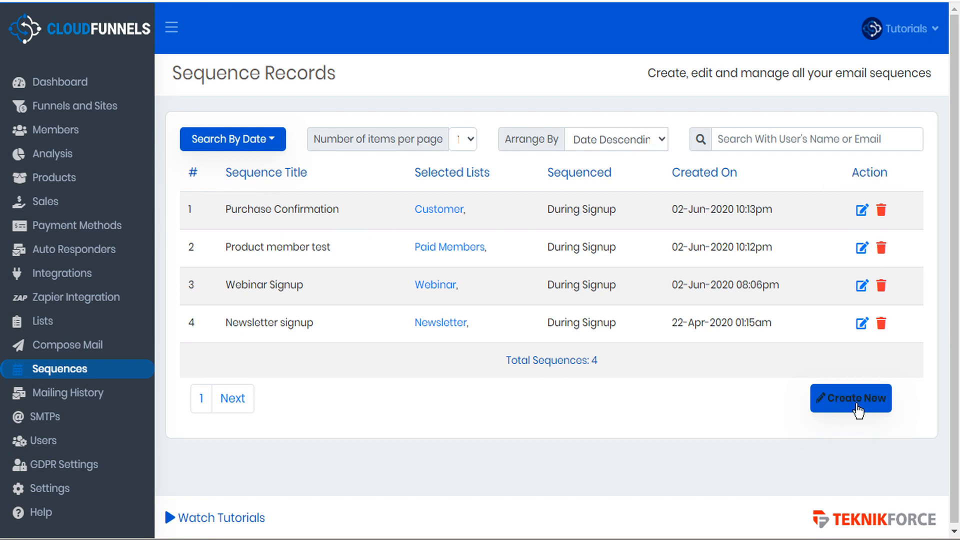
mouse_move(861, 210)
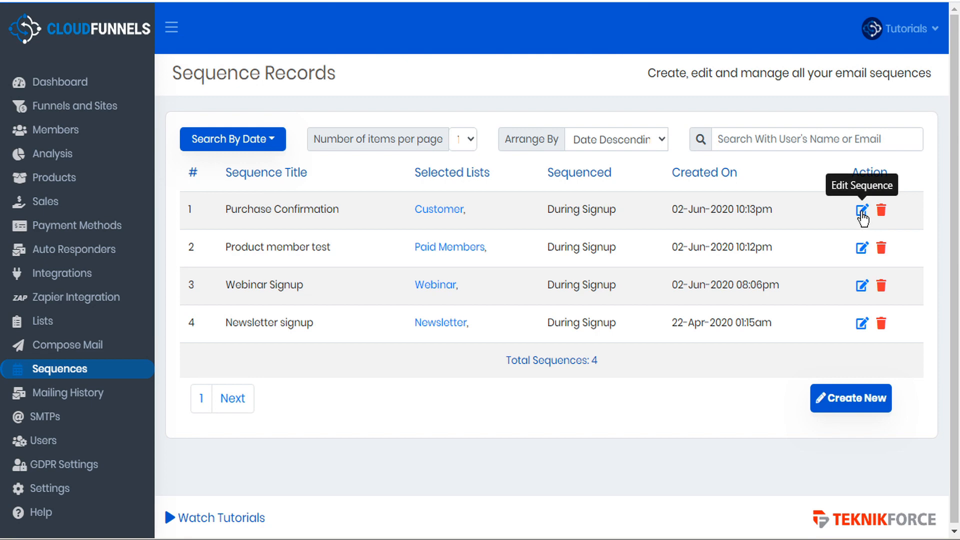
click(862, 210)
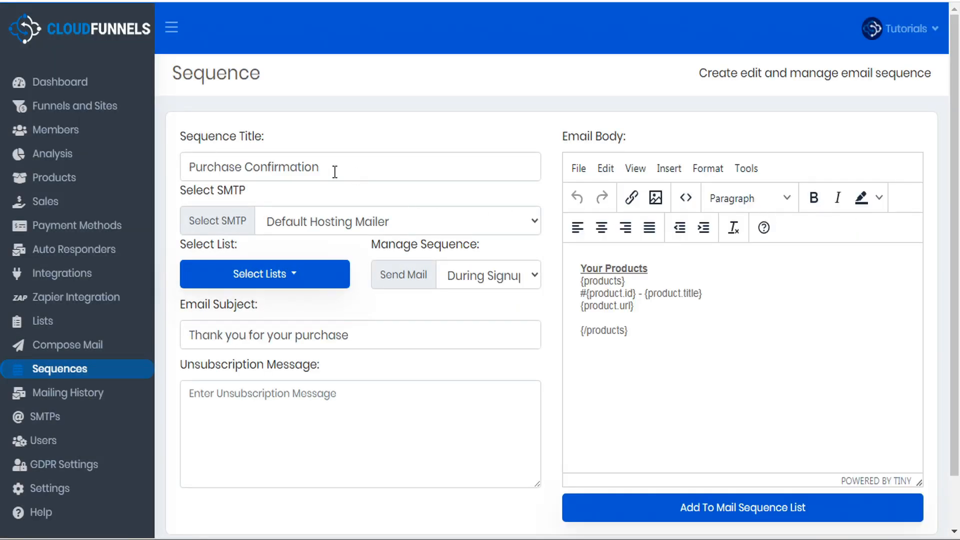
Send the Purchase Confirmation sequence via Default Hosting Mailer and pick recipient lists
double_click(253, 167)
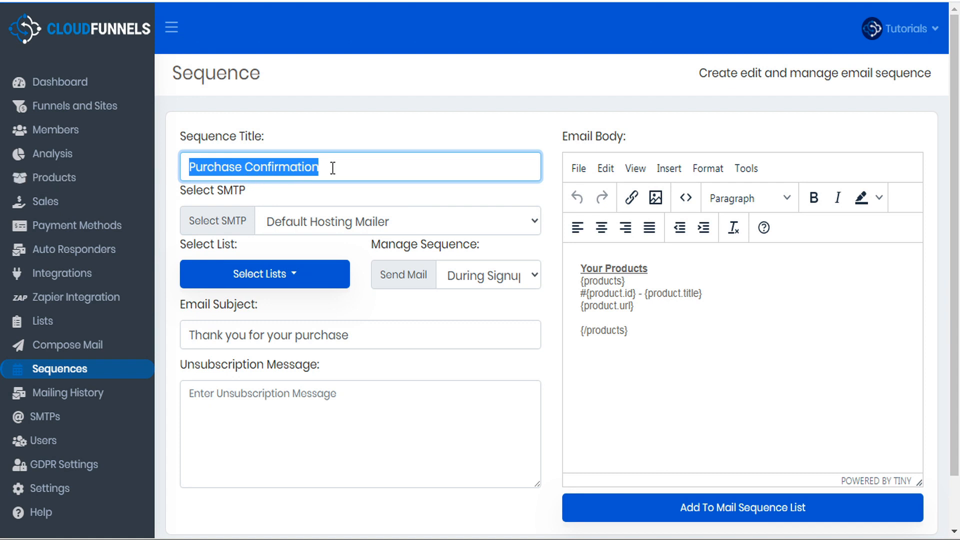
mouse_move(334, 289)
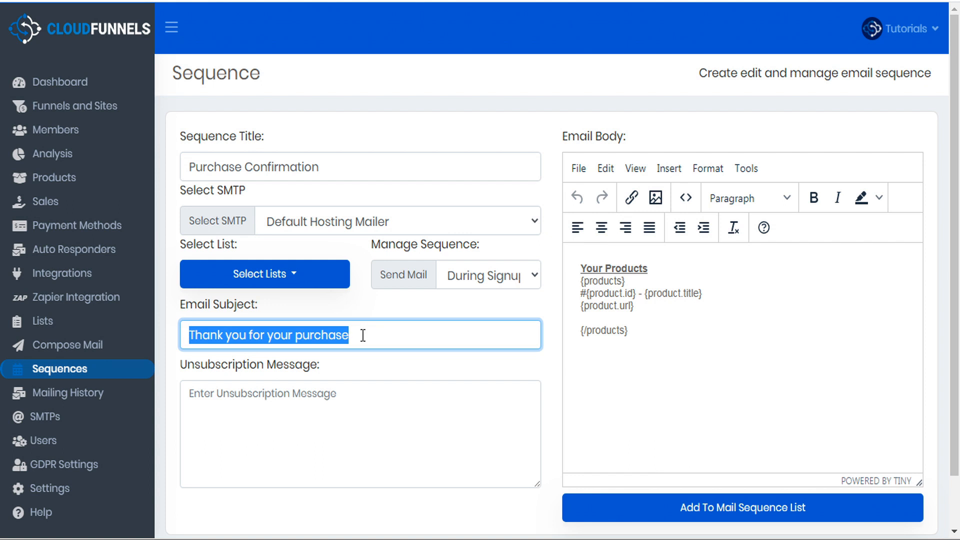
mouse_move(428, 224)
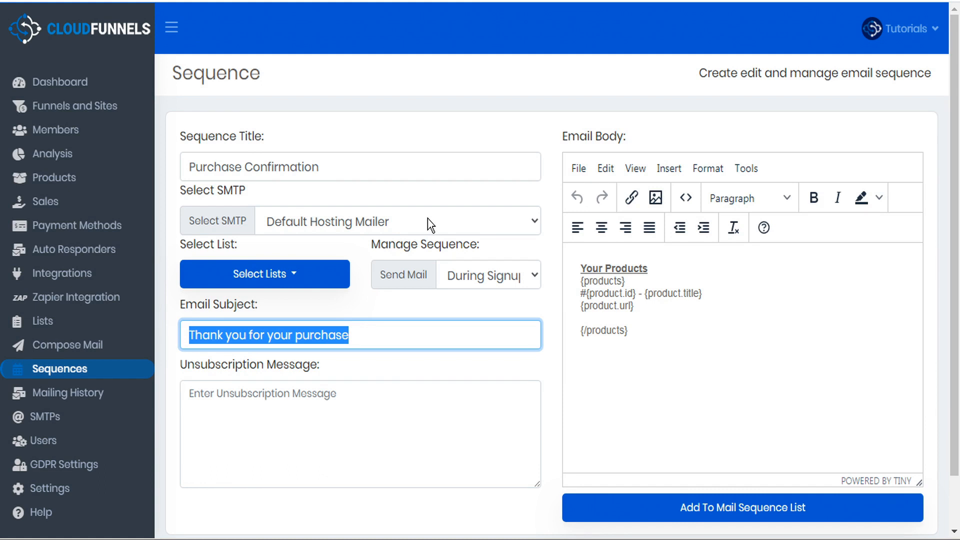
click(396, 221)
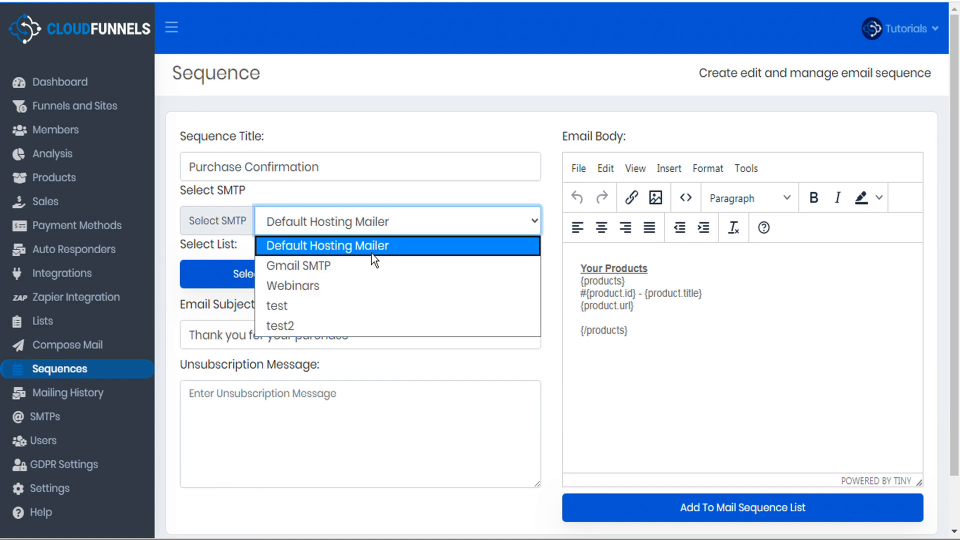
click(328, 245)
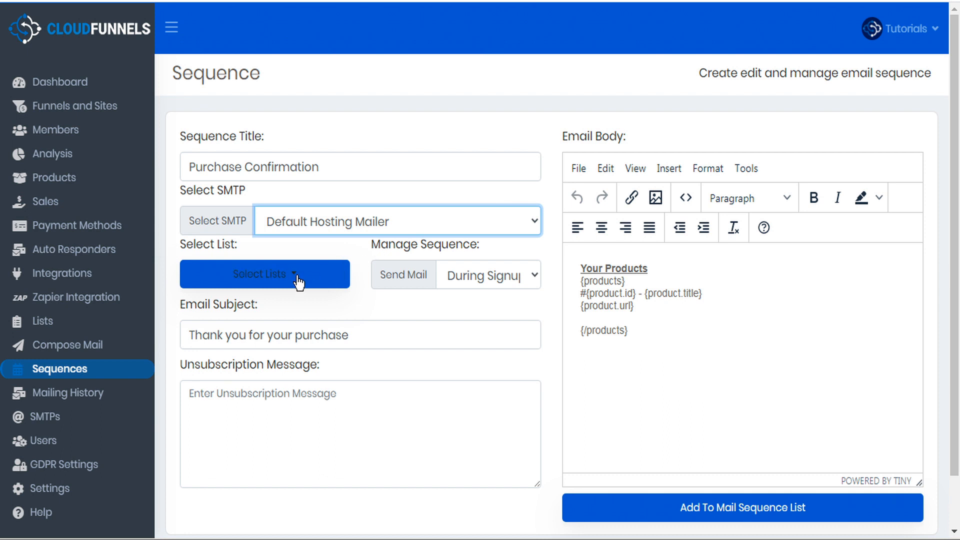
click(265, 274)
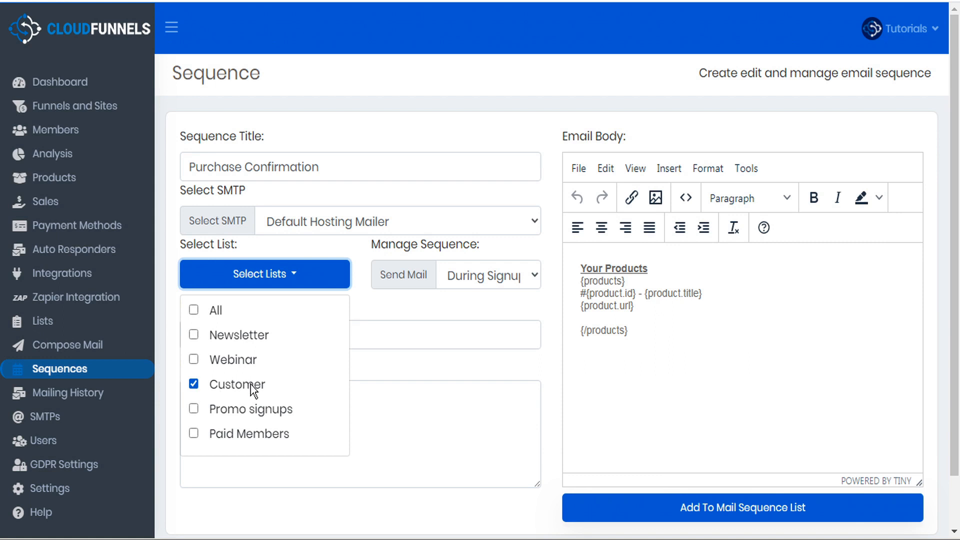
mouse_move(198, 392)
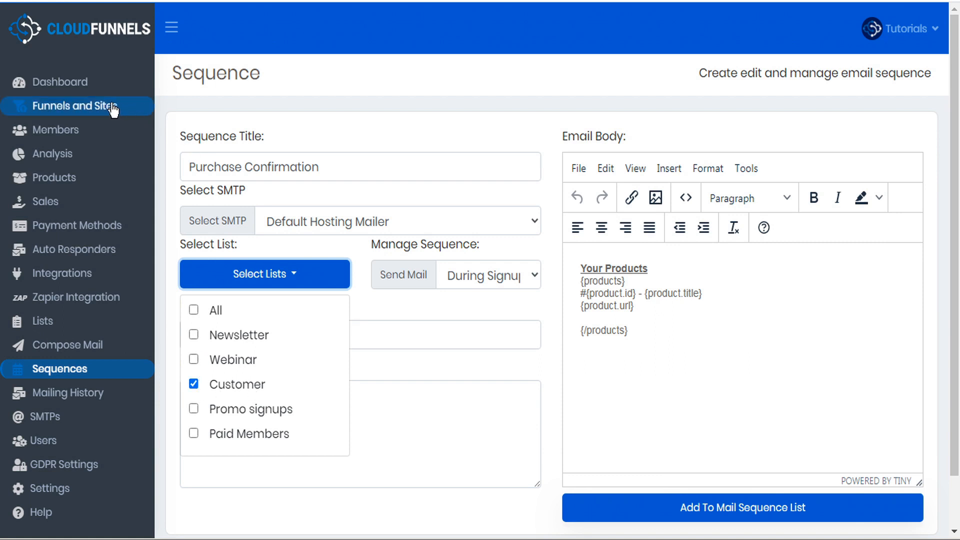
mouse_move(157, 116)
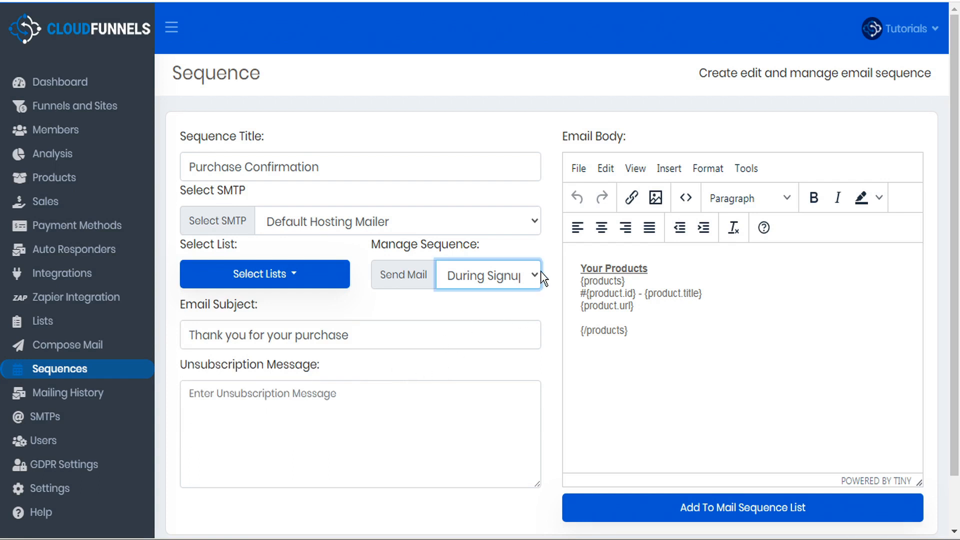
click(487, 275)
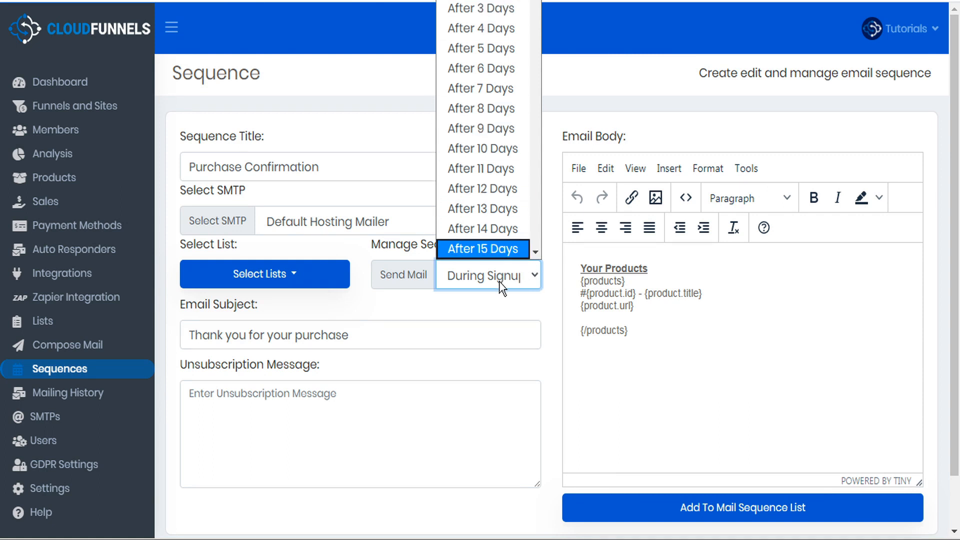
click(482, 276)
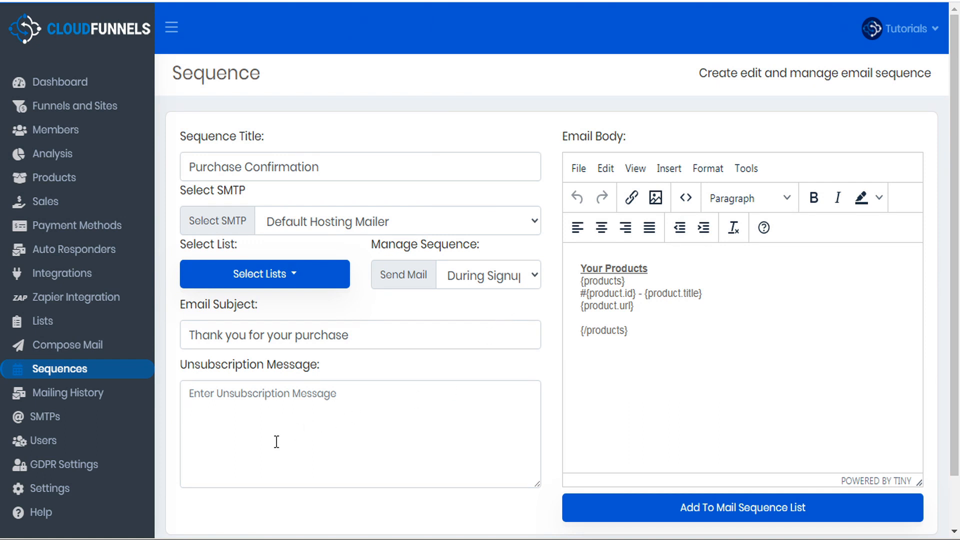
mouse_move(400, 433)
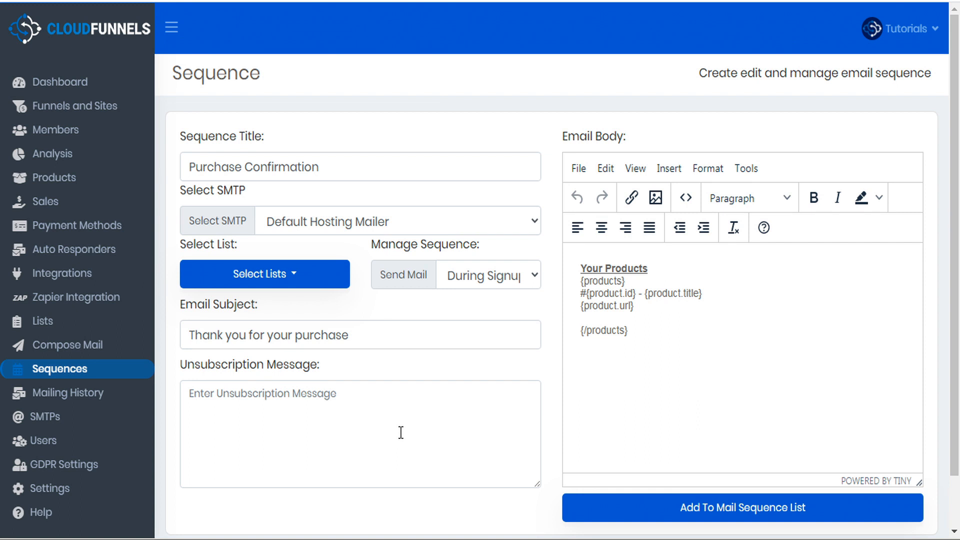
mouse_move(394, 435)
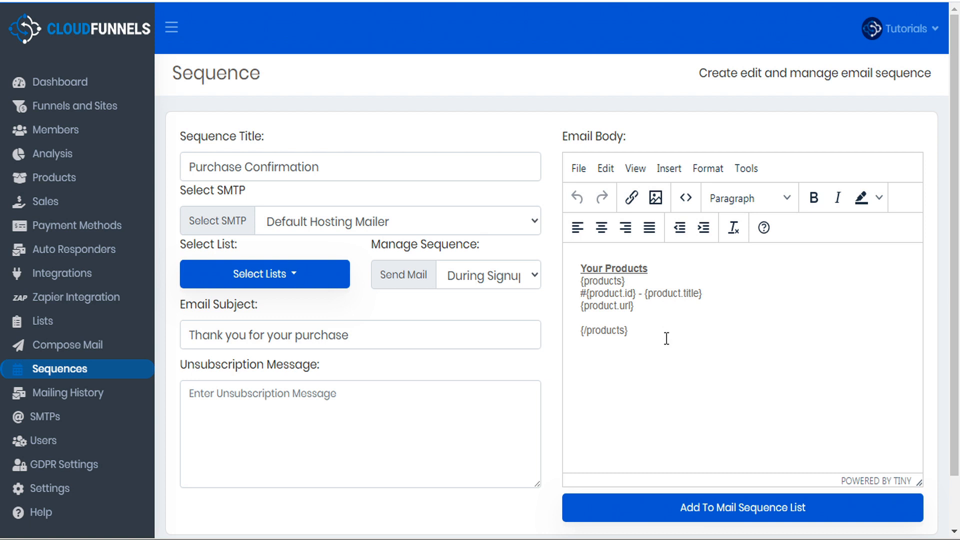
mouse_move(658, 265)
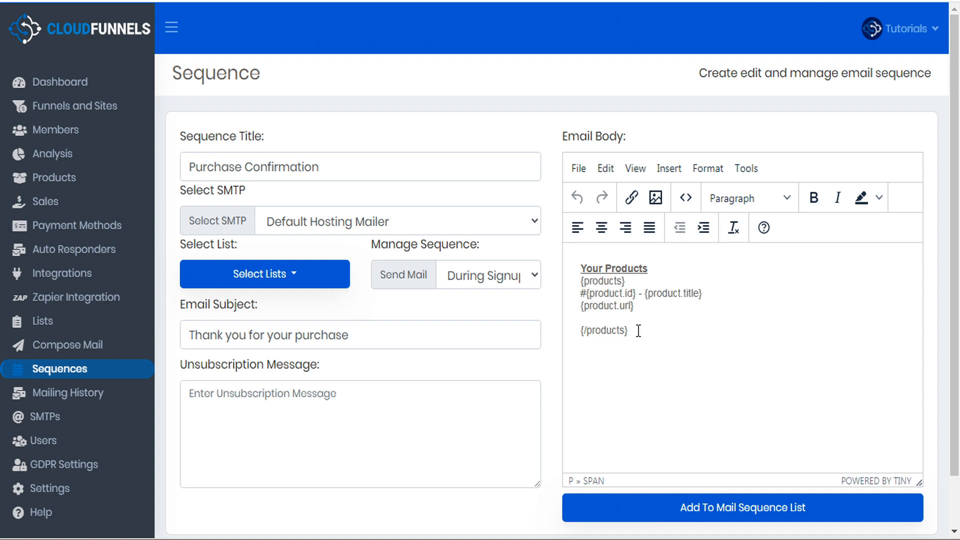
drag(580, 281, 631, 331)
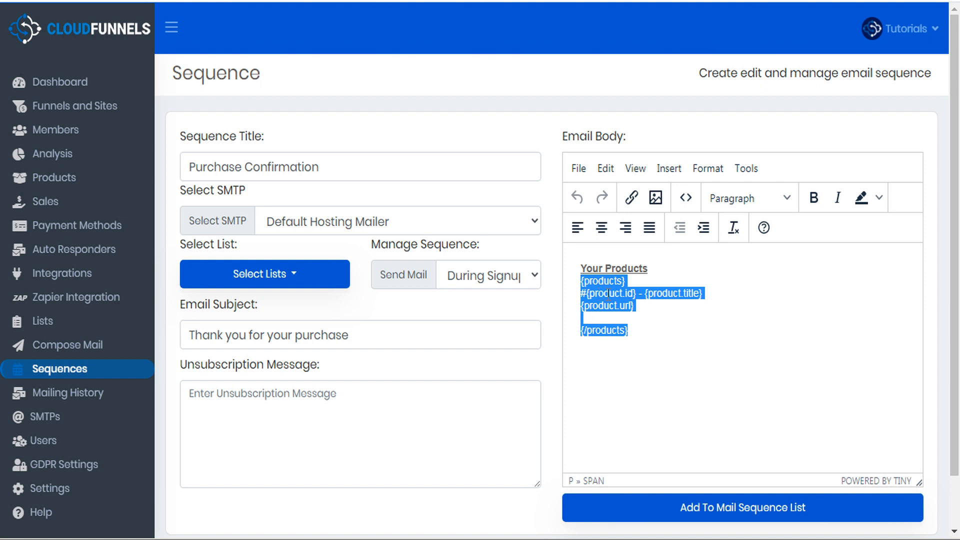
click(598, 299)
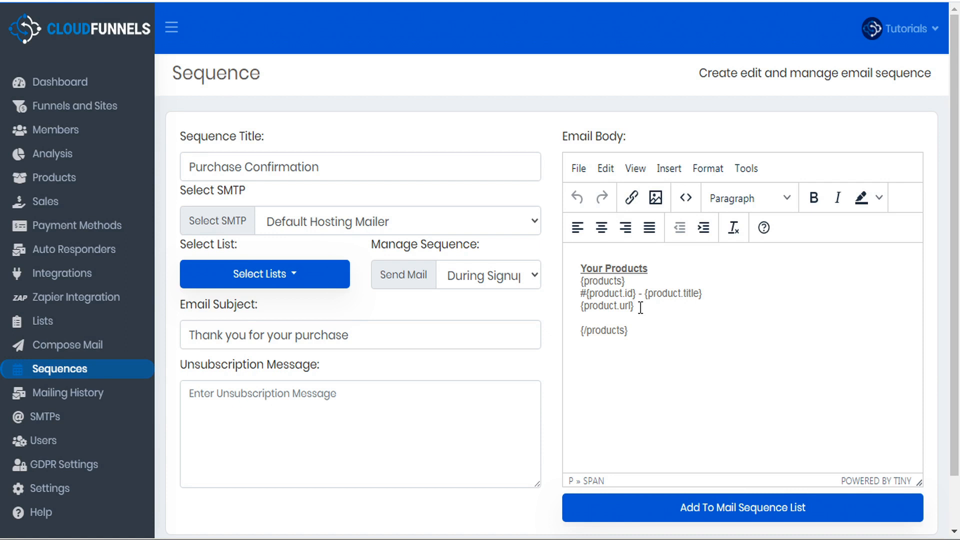
mouse_move(126, 487)
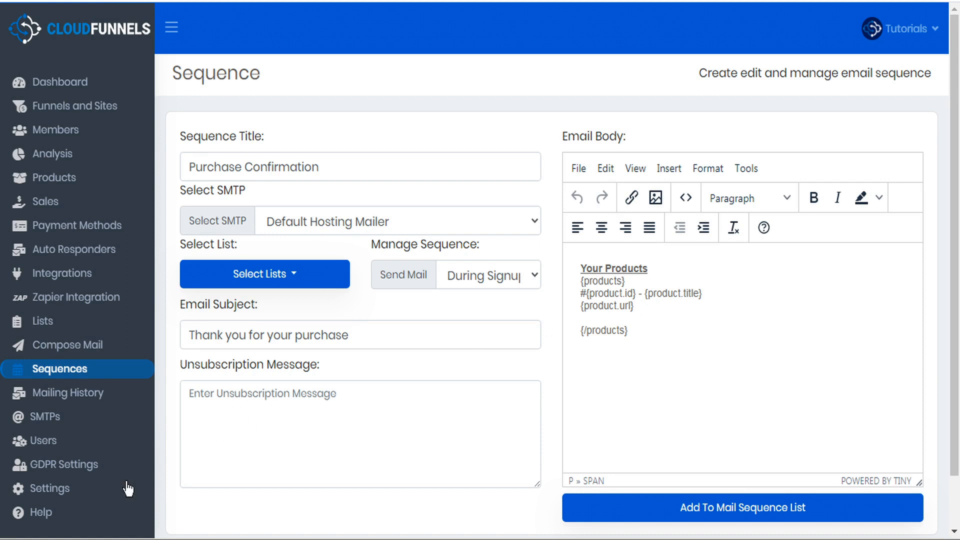
right_click(41, 511)
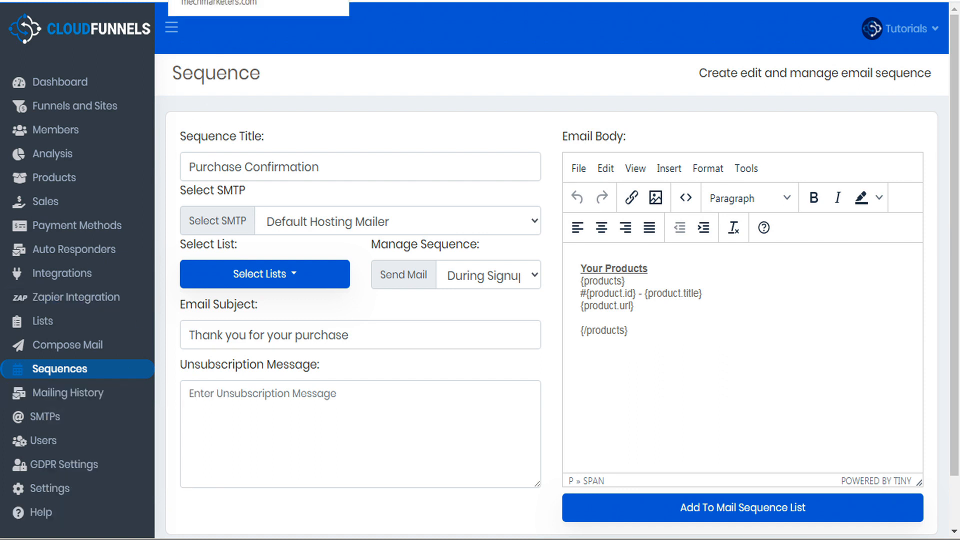
View Help's product templating guide with single-product and looping placeholders
click(40, 512)
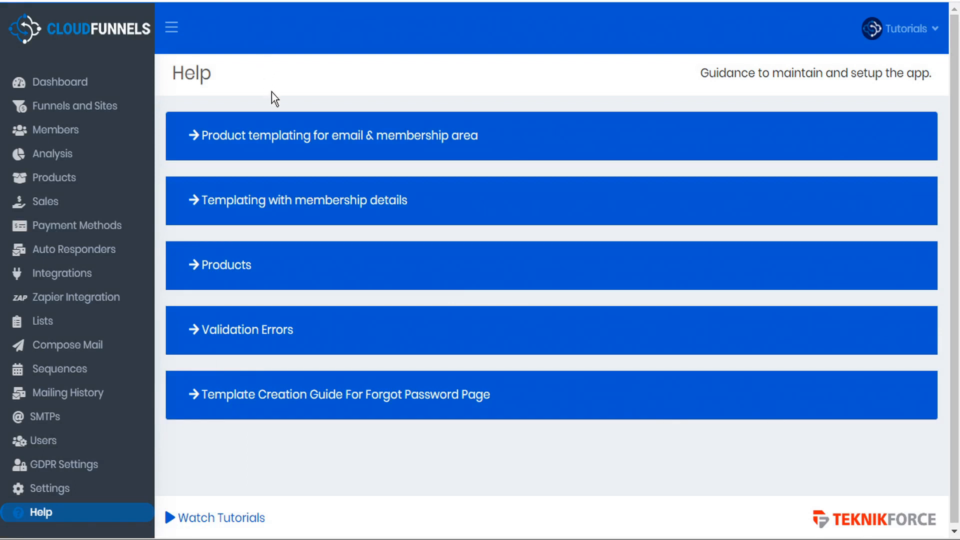
mouse_move(304, 141)
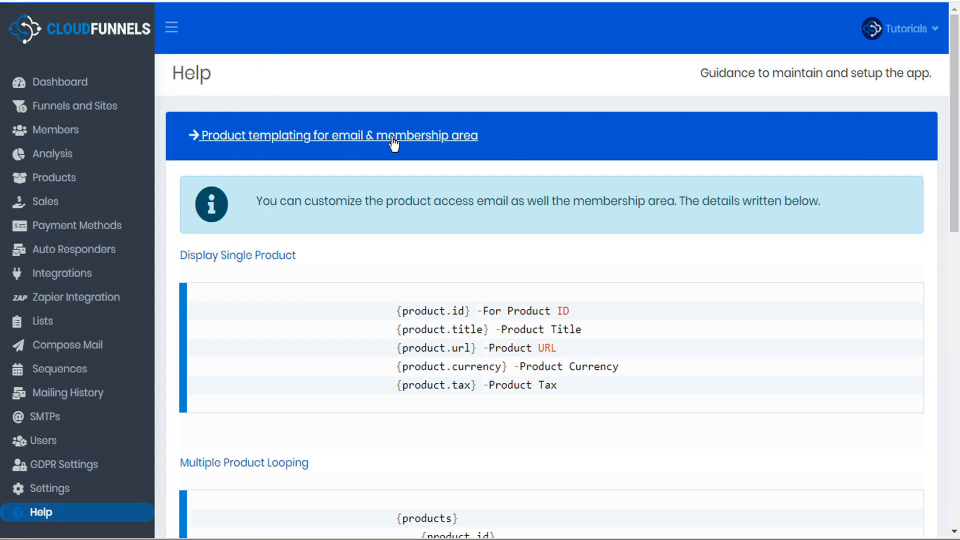
scroll(down, 3)
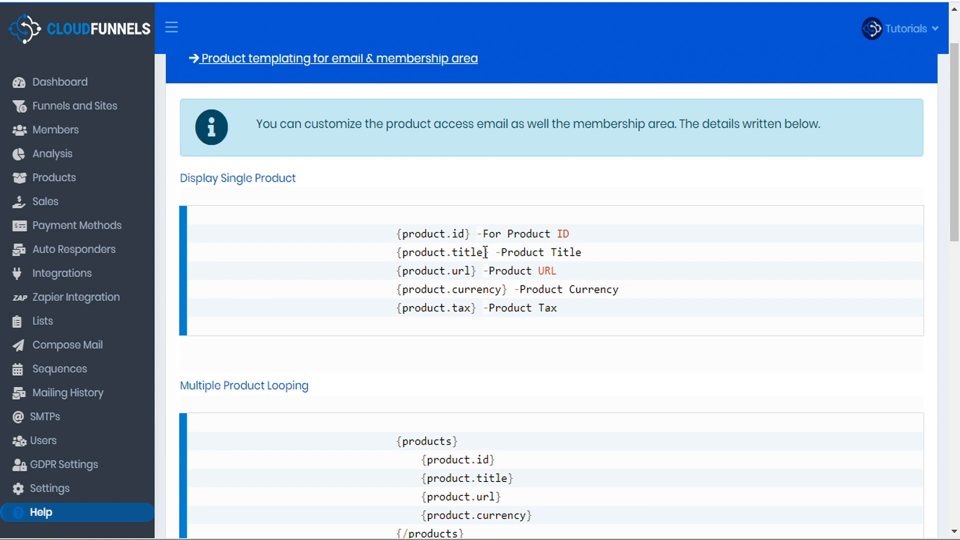
mouse_move(574, 238)
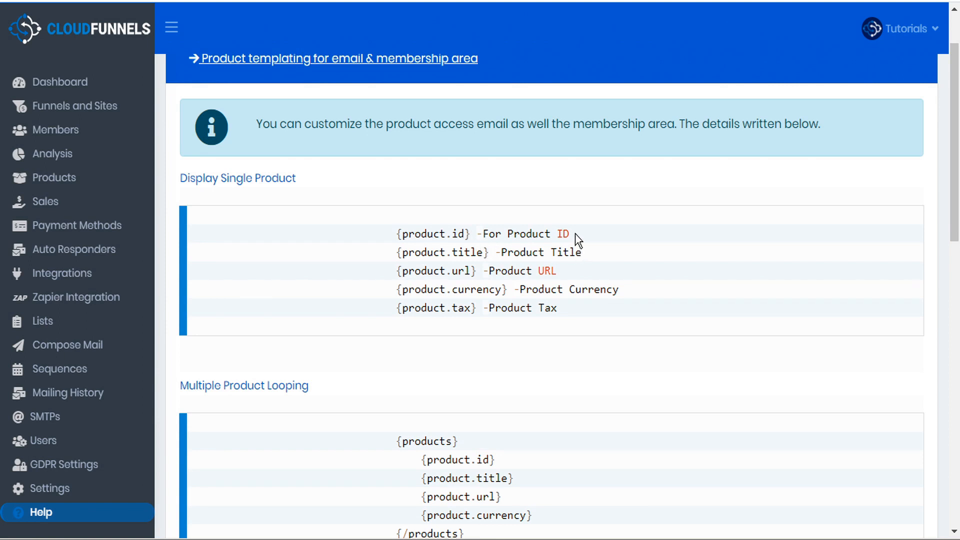
mouse_move(561, 282)
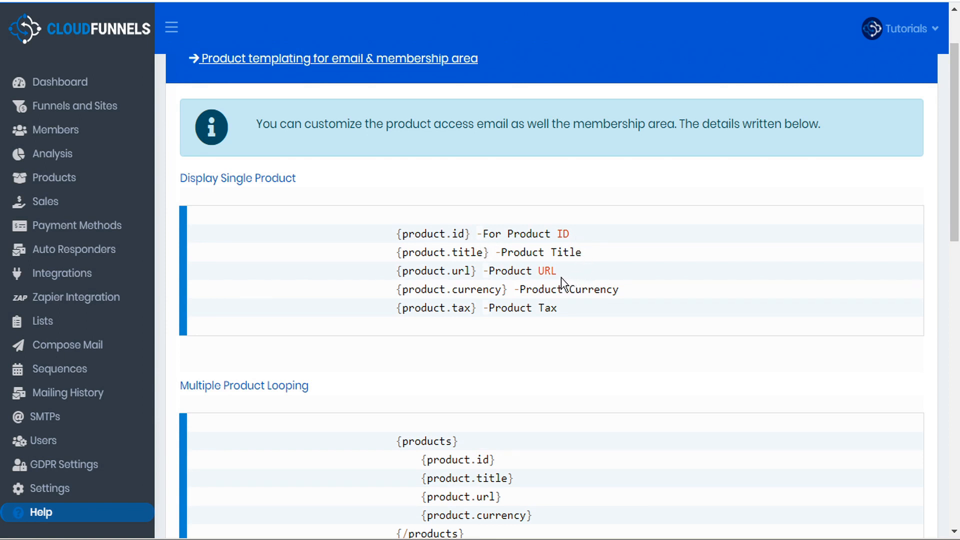
mouse_move(566, 319)
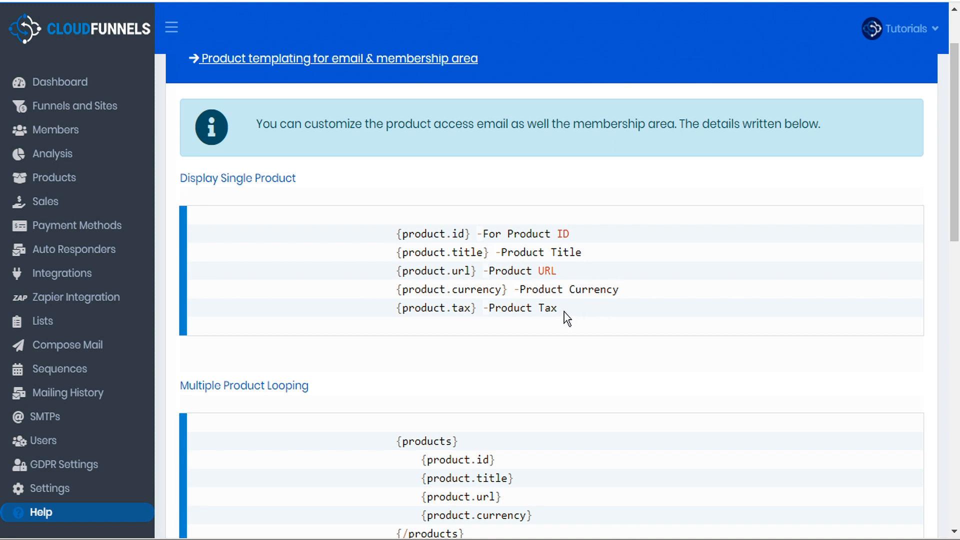
mouse_move(531, 308)
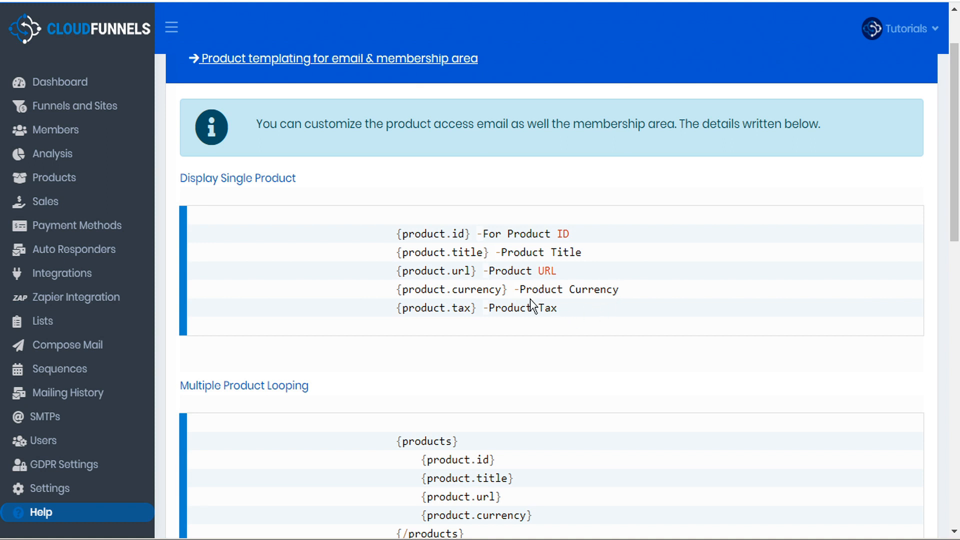
double_click(435, 308)
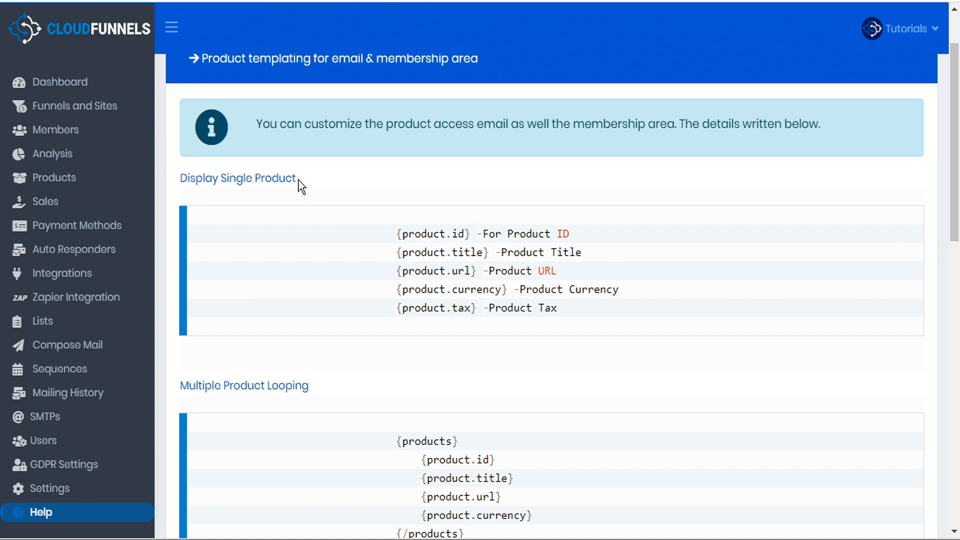
double_click(237, 178)
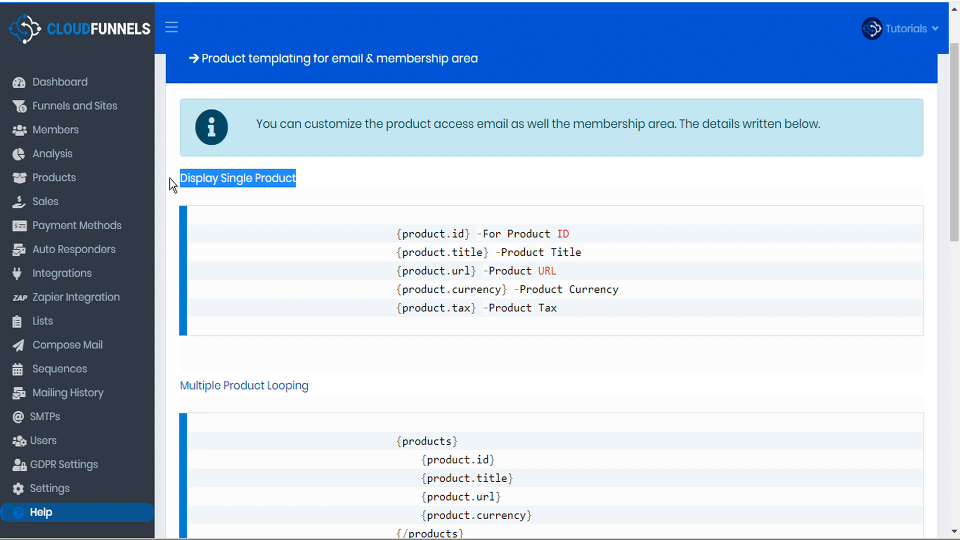
mouse_move(315, 183)
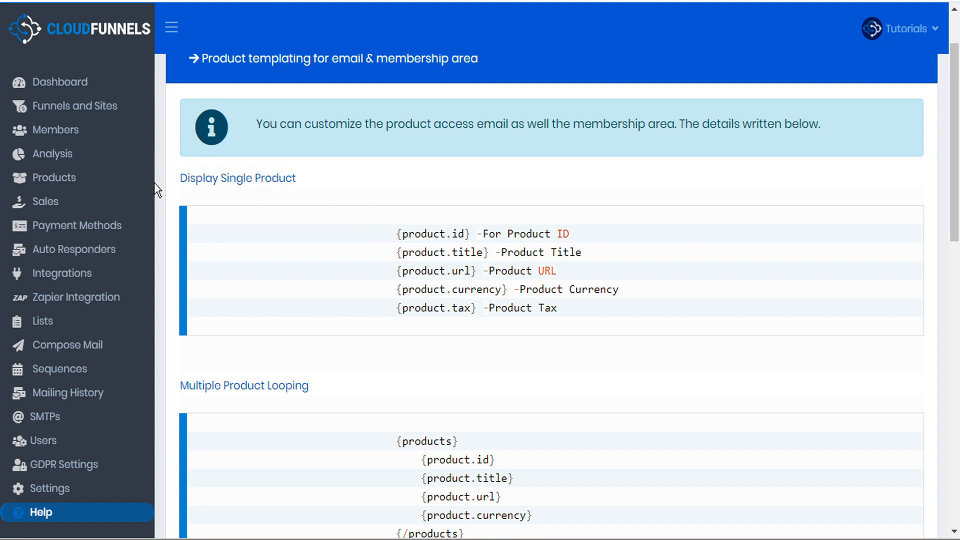
Tick Project Mangement among the eLearning Bundle's sub-products, then return to Help
right_click(54, 178)
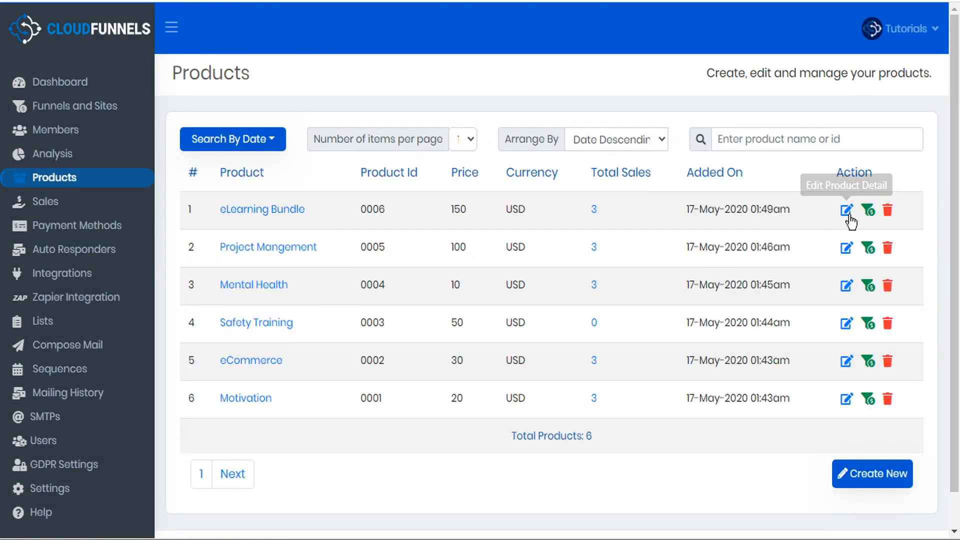
click(845, 209)
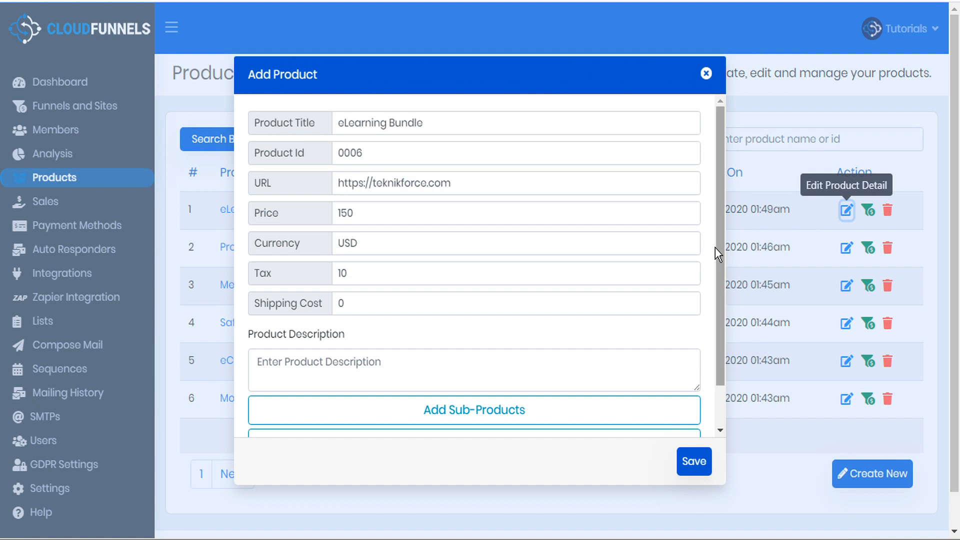
scroll(down, 3)
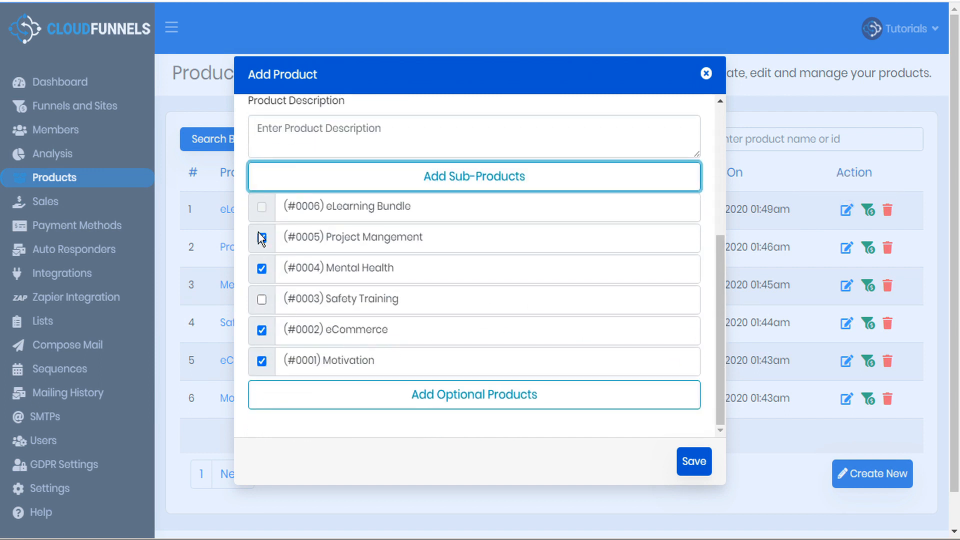
click(261, 237)
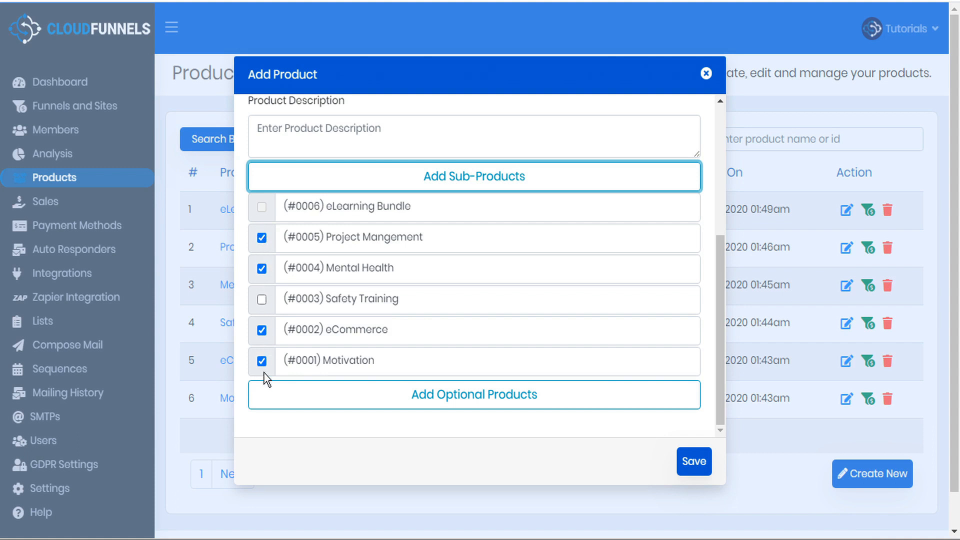
click(39, 512)
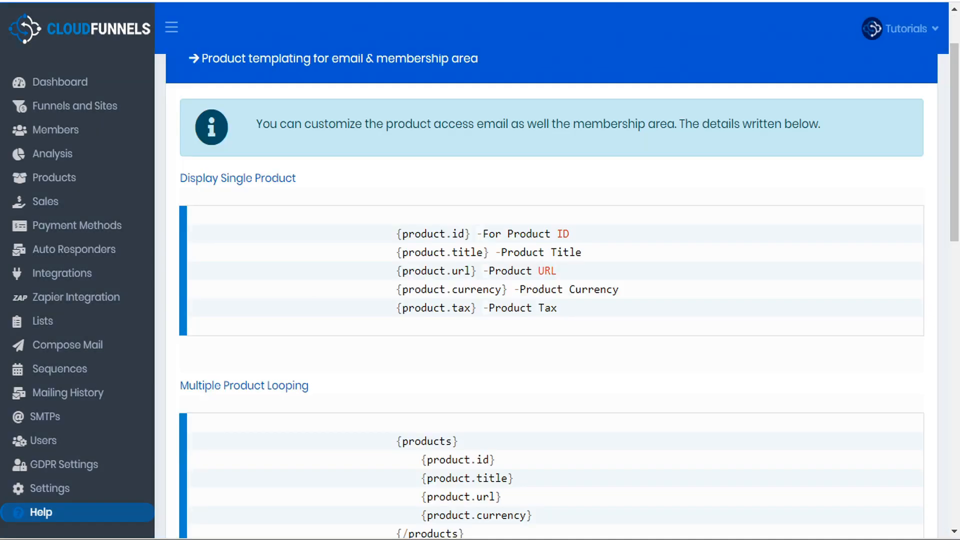
Select the four placeholder lines in Help's Multiple Product Looping example
scroll(down, 3)
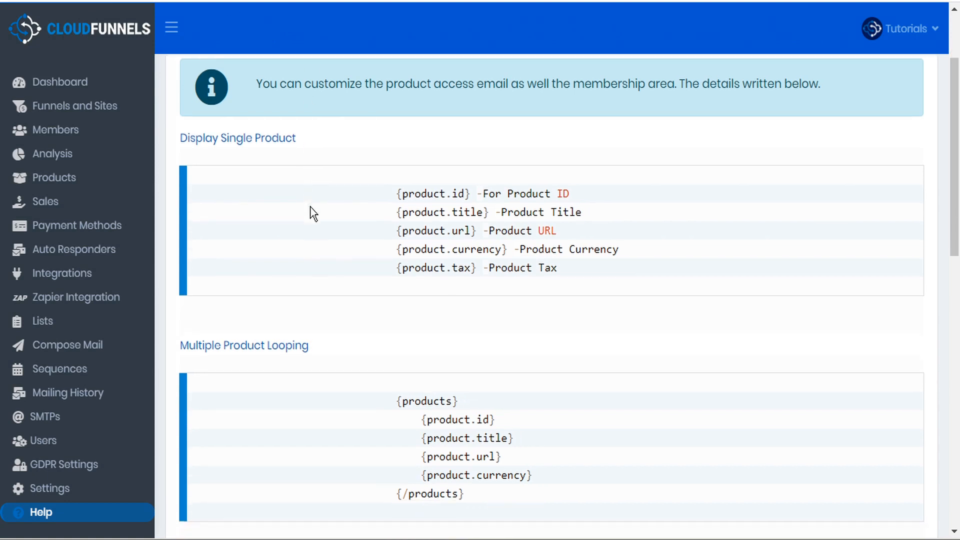
scroll(down, 3)
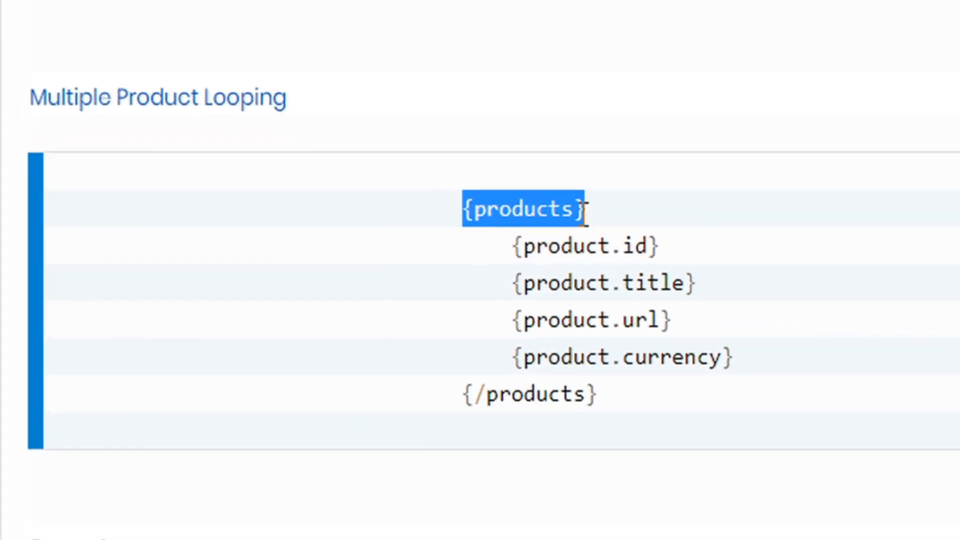
click(610, 406)
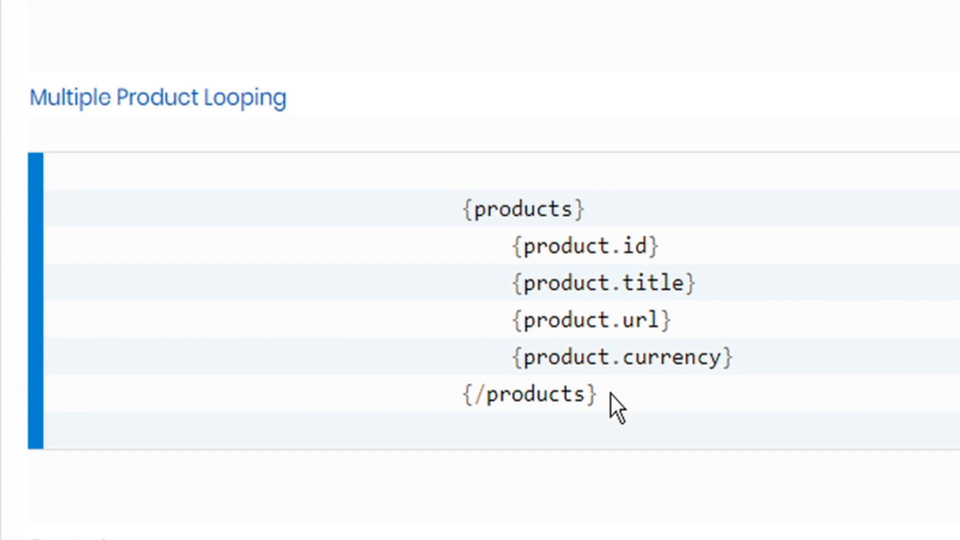
double_click(527, 395)
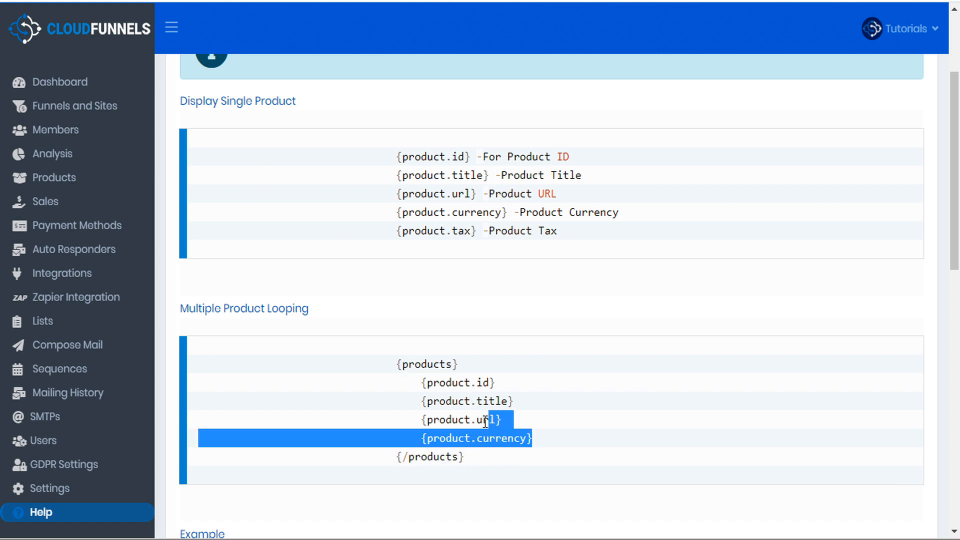
drag(484, 421, 193, 382)
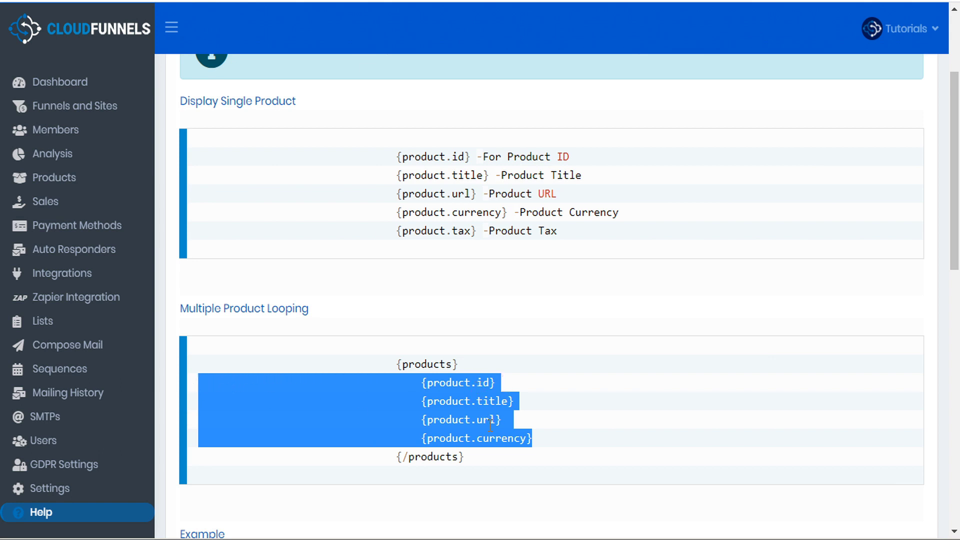
mouse_move(497, 436)
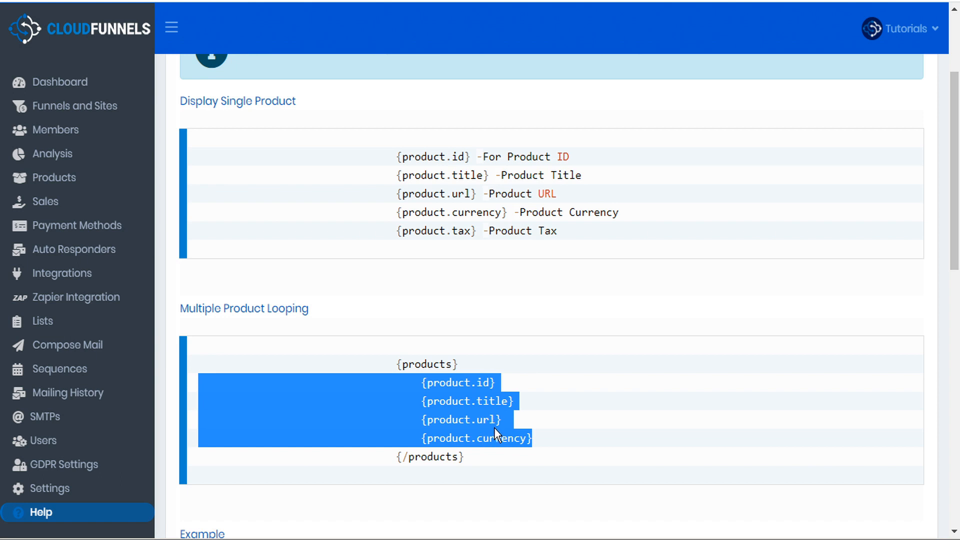
mouse_move(164, 21)
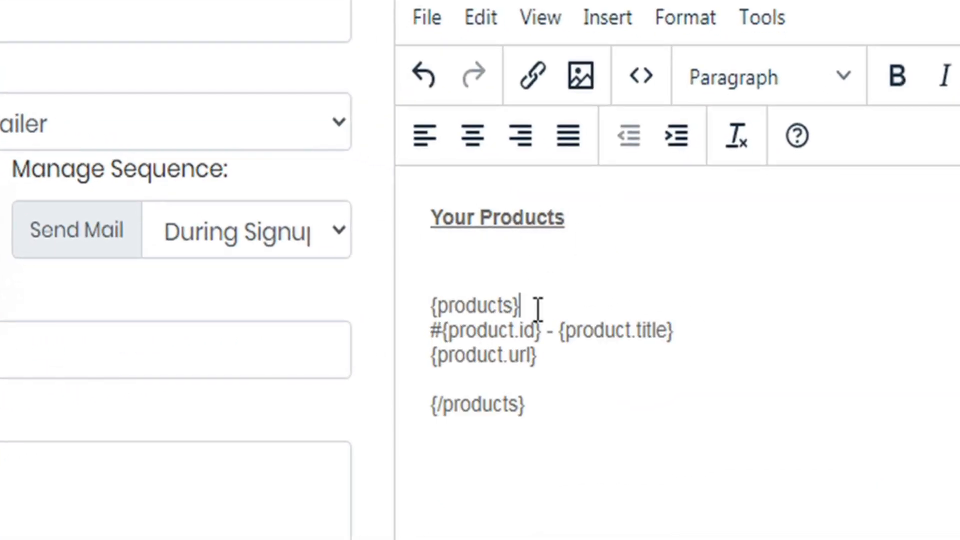
Place the cursor inside the email body's products loop
double_click(474, 306)
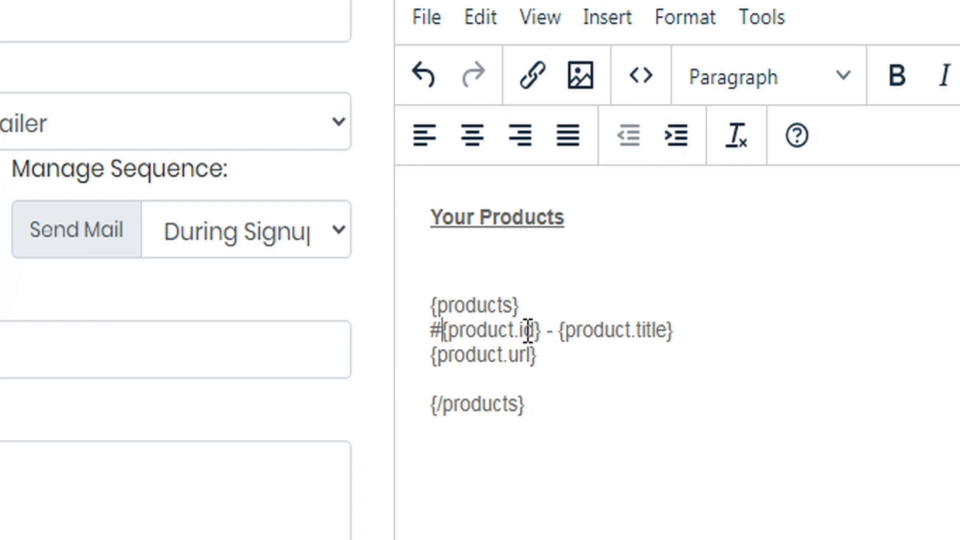
click(673, 331)
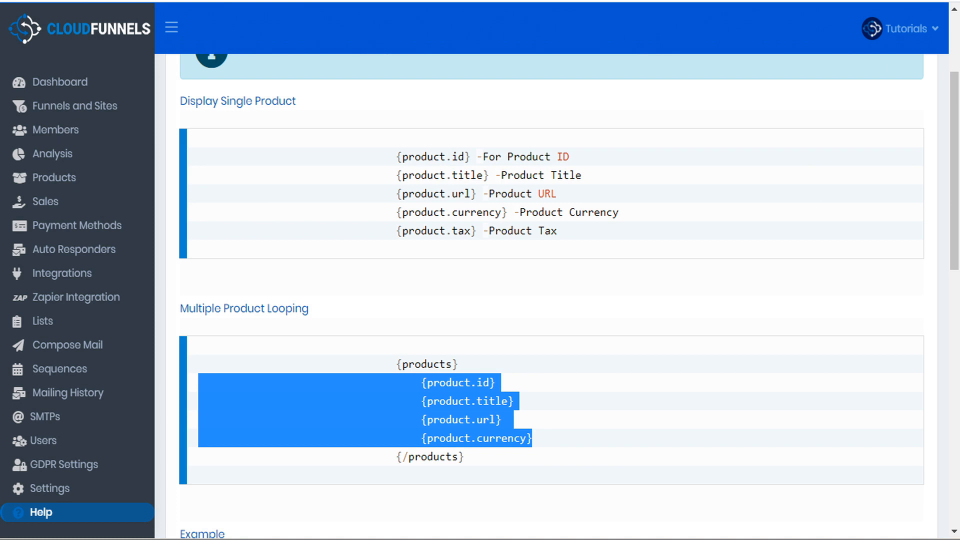
Paste the id, title, url and currency placeholders below the email body's products loop
click(59, 368)
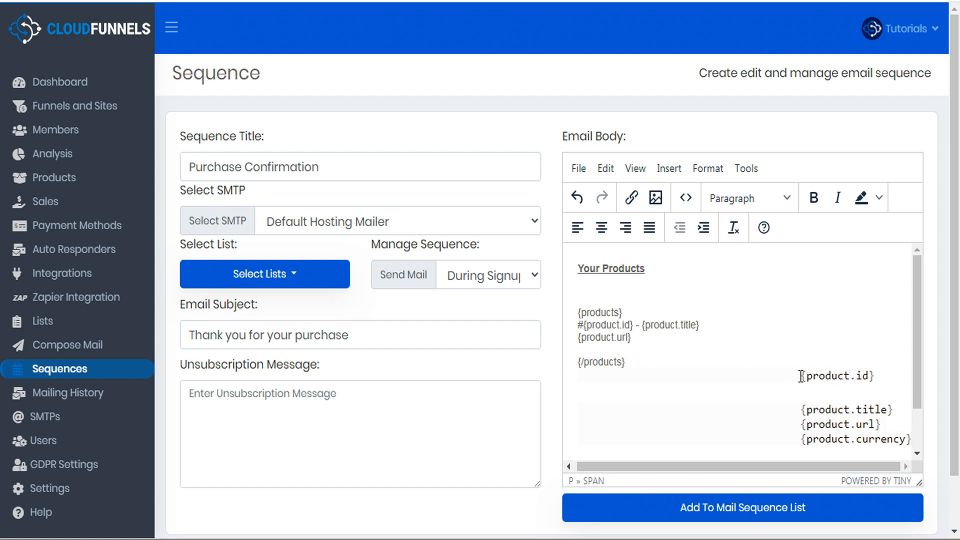
mouse_move(289, 109)
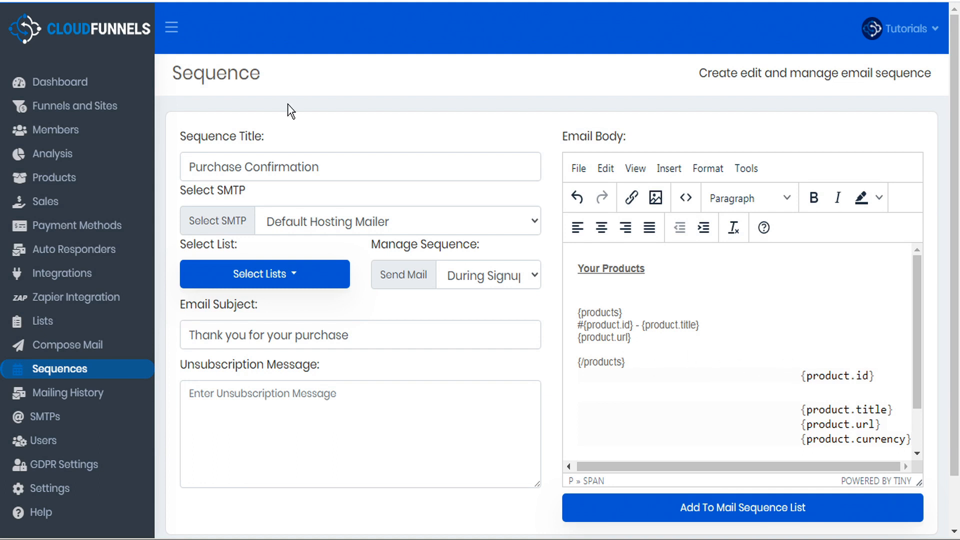
click(38, 512)
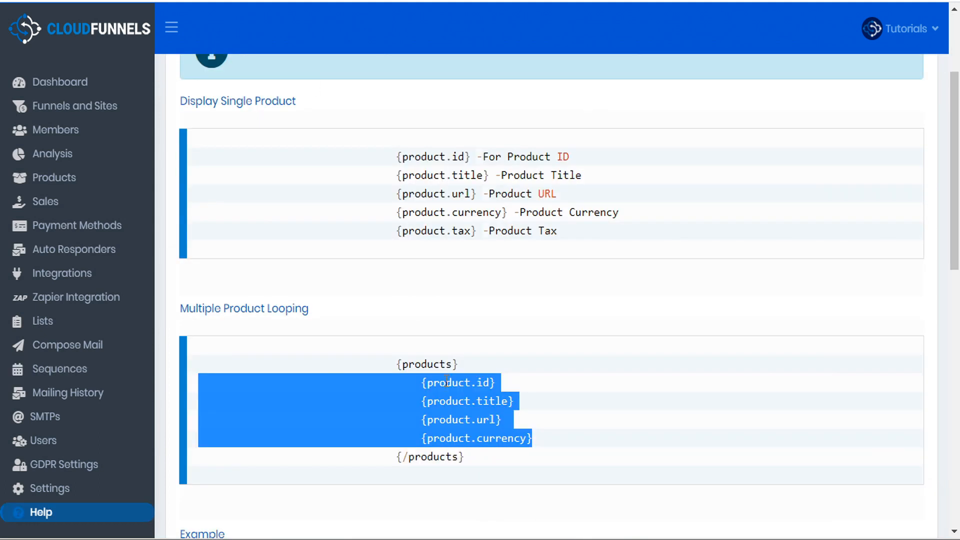
mouse_move(472, 469)
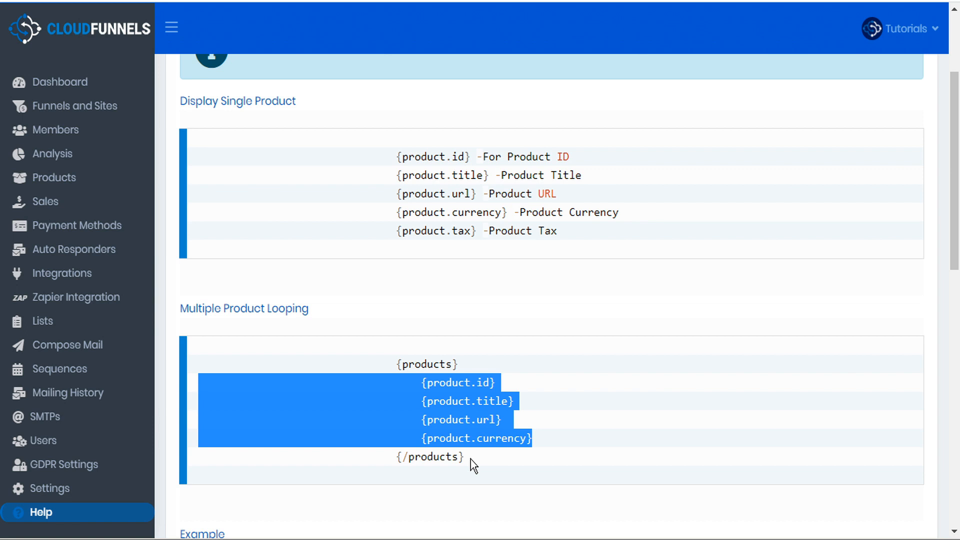
mouse_move(461, 437)
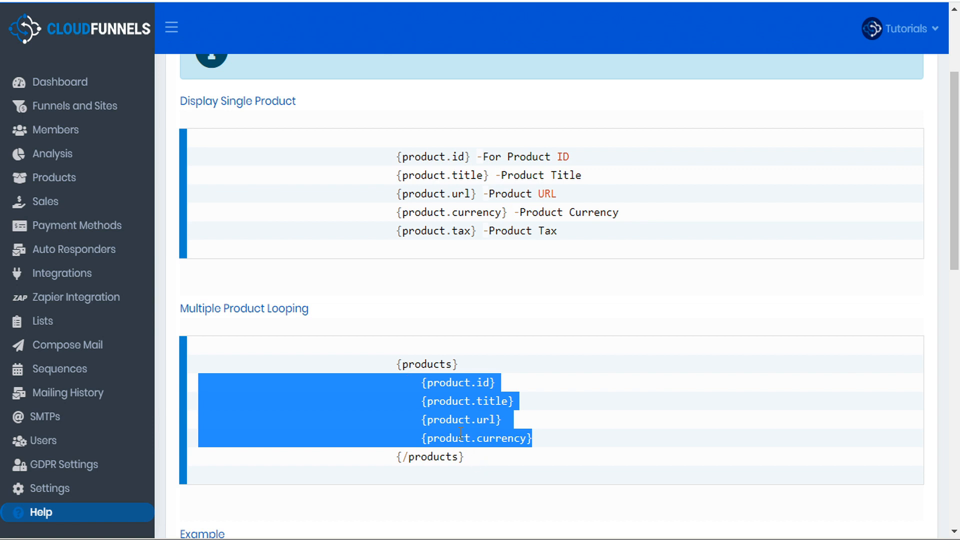
click(58, 369)
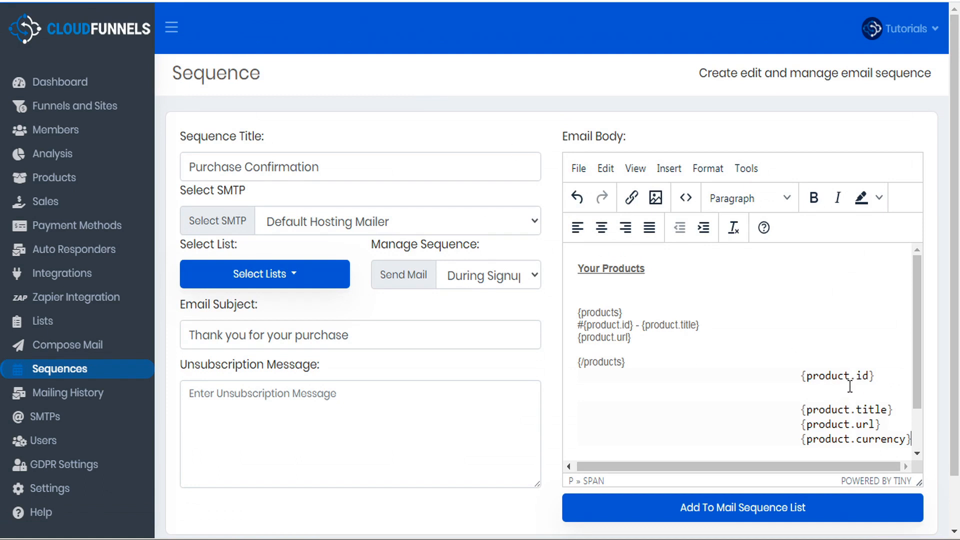
mouse_move(777, 434)
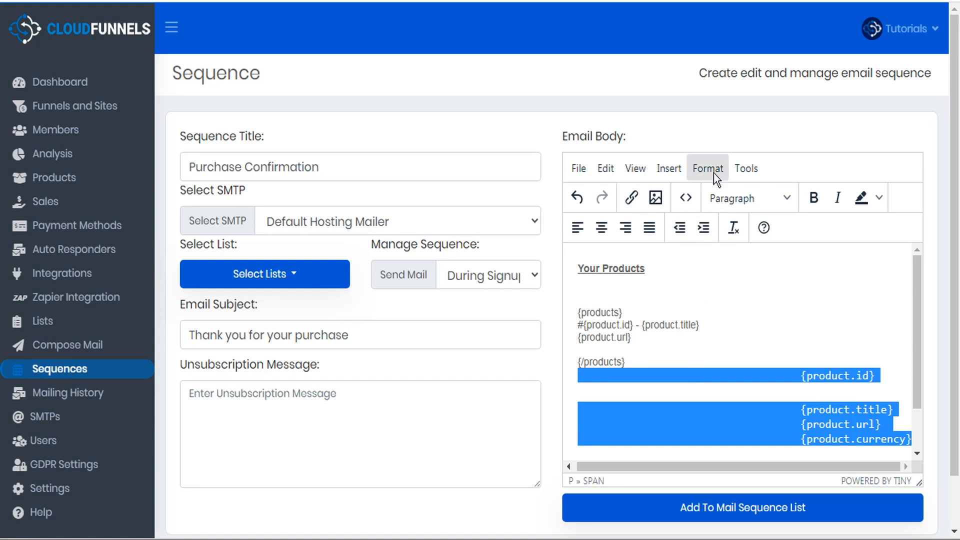
Clear formatting from the pasted placeholders and make the title, URL and currency line bold italic
click(708, 168)
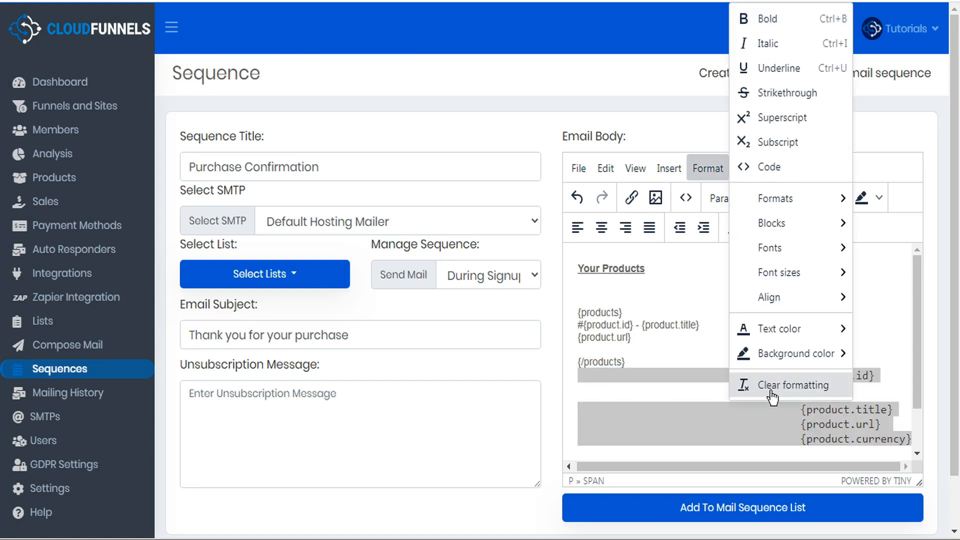
click(793, 385)
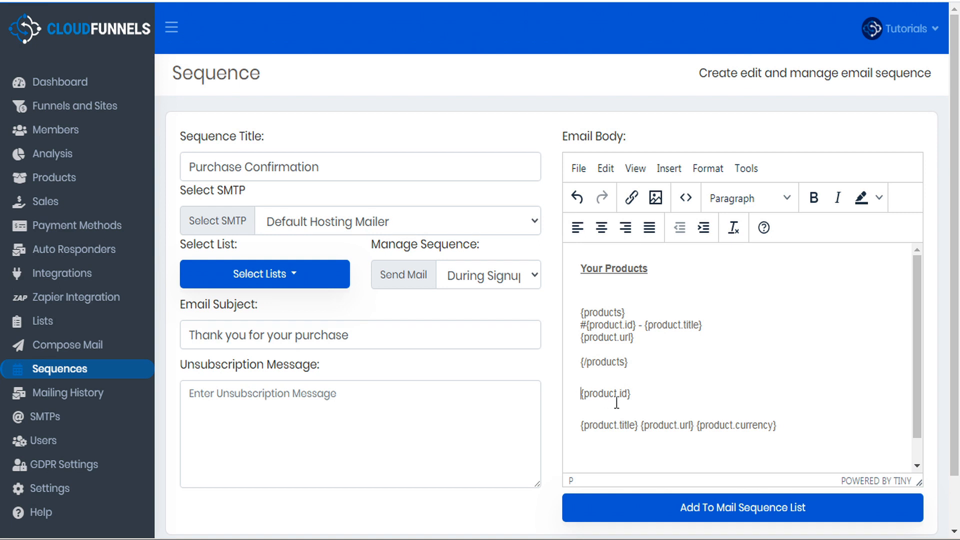
mouse_move(640, 426)
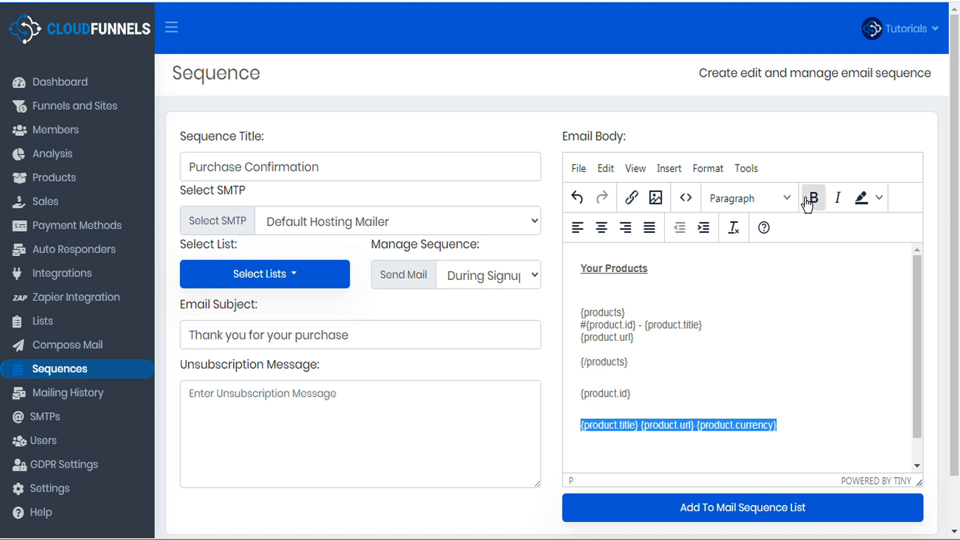
click(813, 197)
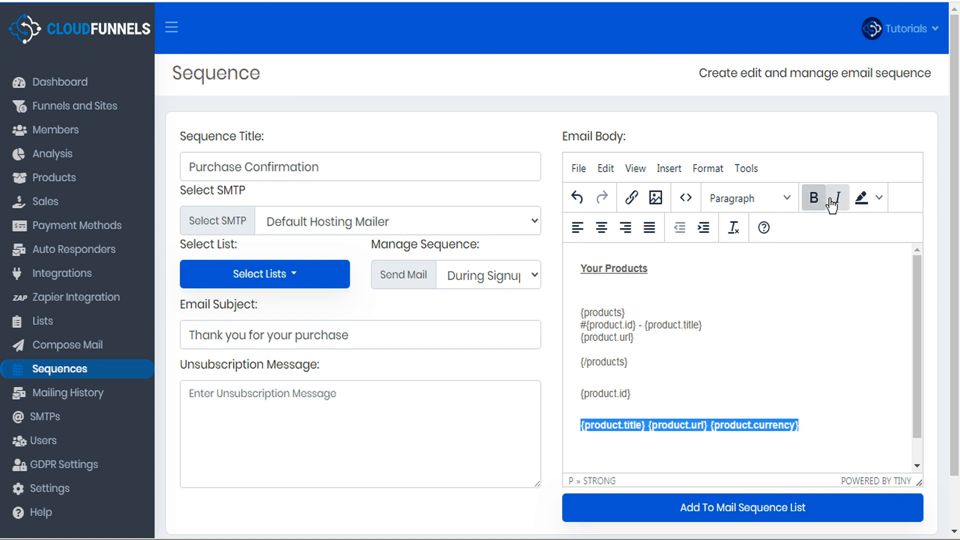
click(838, 198)
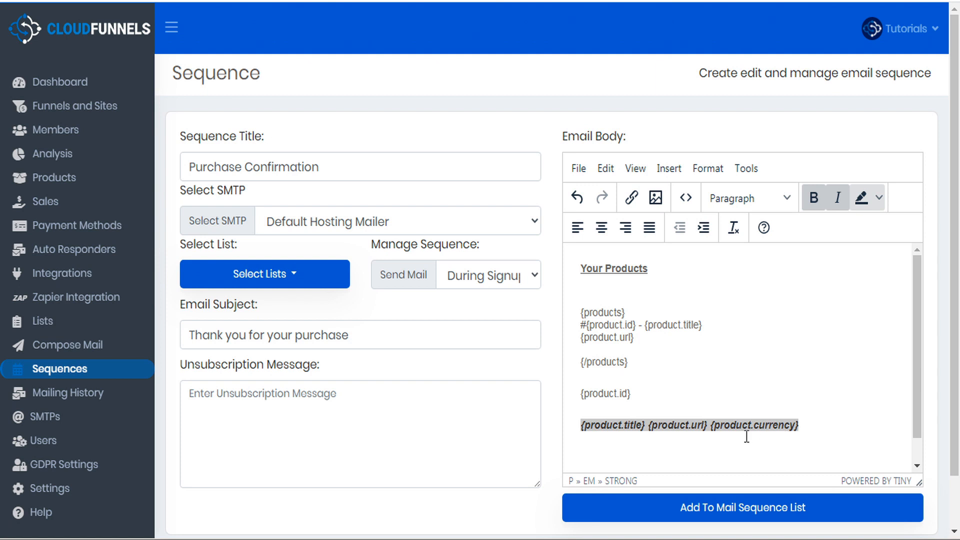
mouse_move(637, 426)
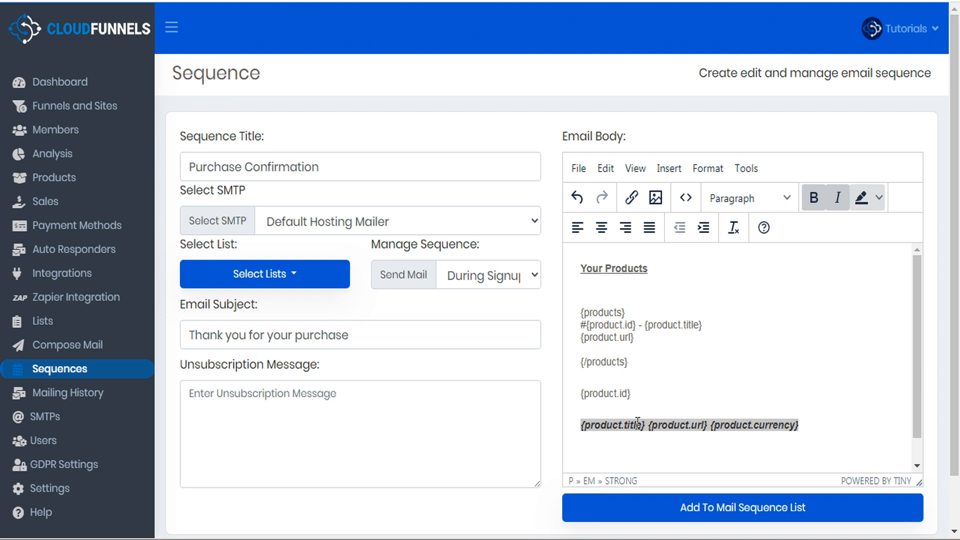
mouse_move(635, 387)
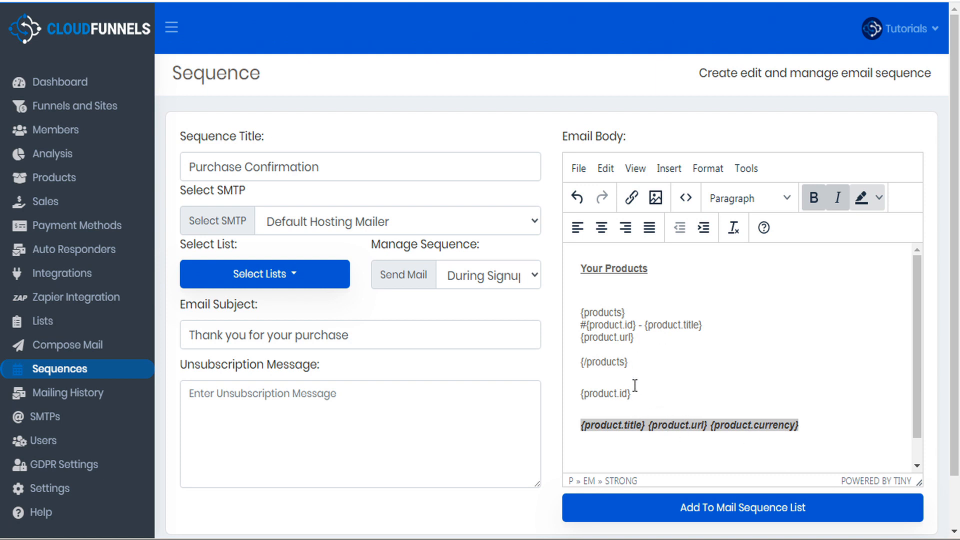
mouse_move(447, 372)
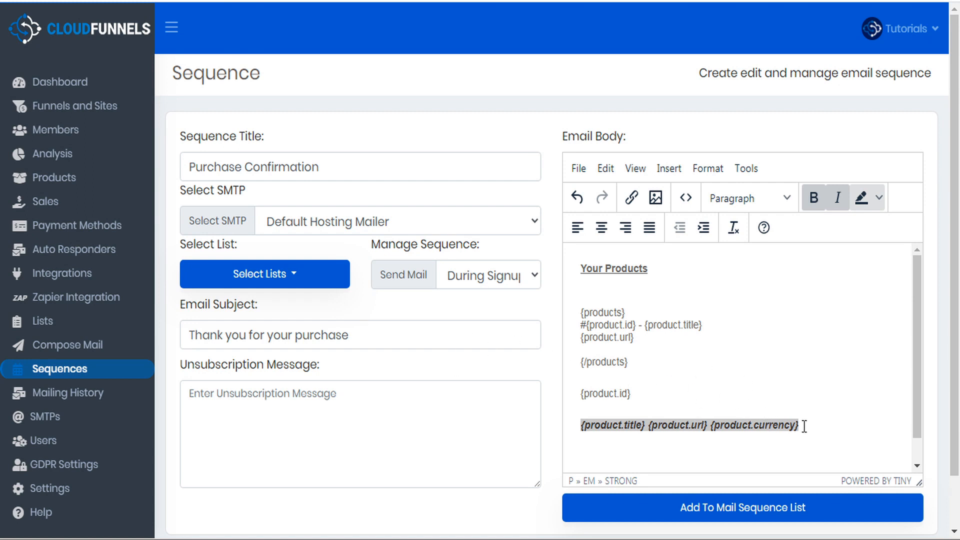
mouse_move(823, 432)
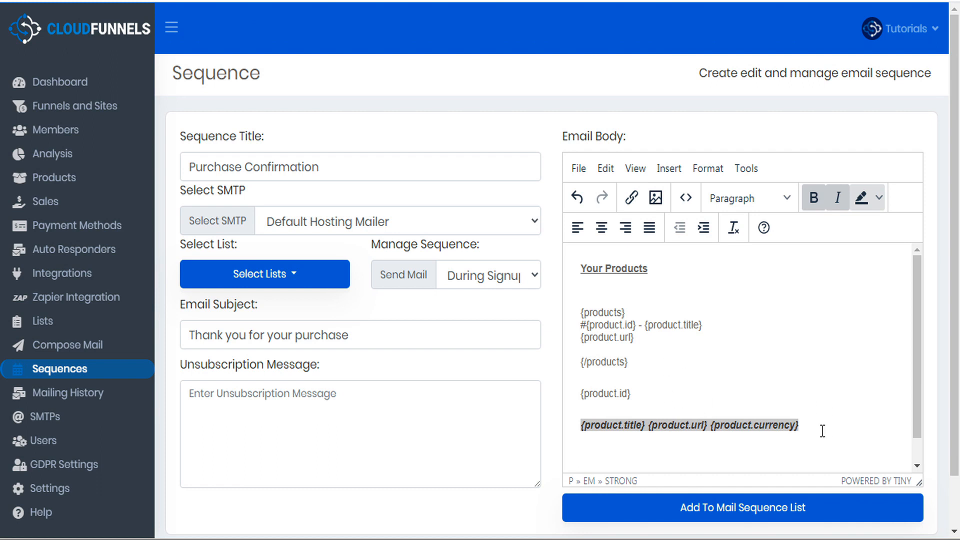
mouse_move(818, 428)
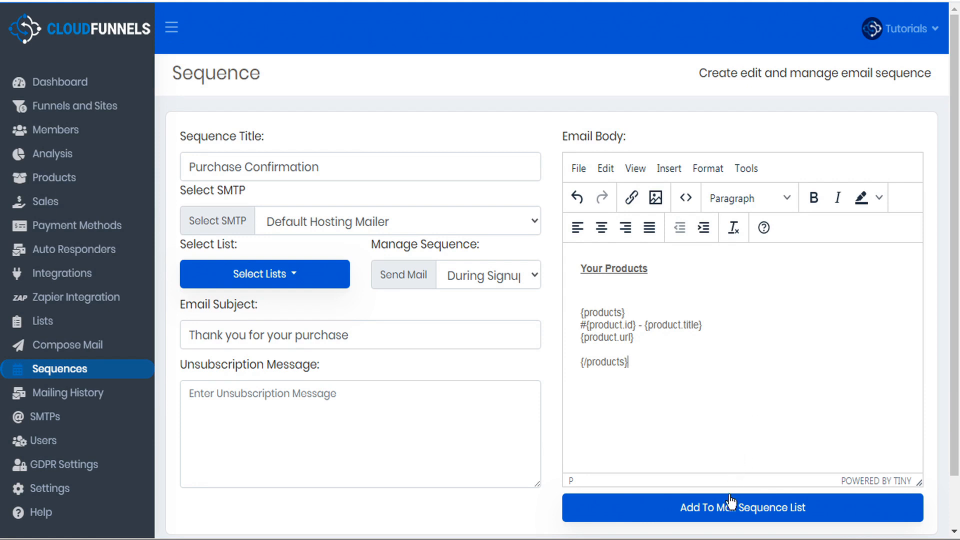
Save the Purchase Confirmation sequence with Add To Mail Sequence List
click(742, 507)
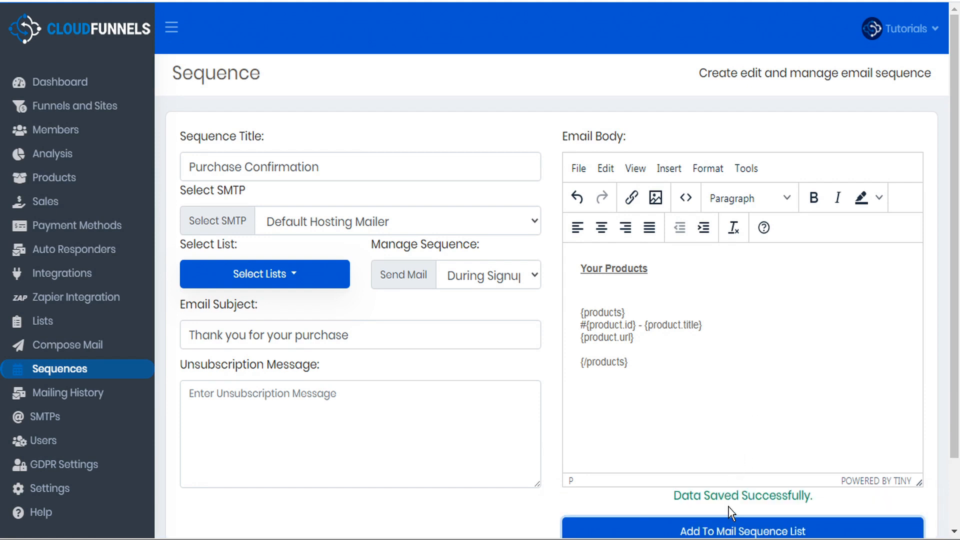
mouse_move(729, 495)
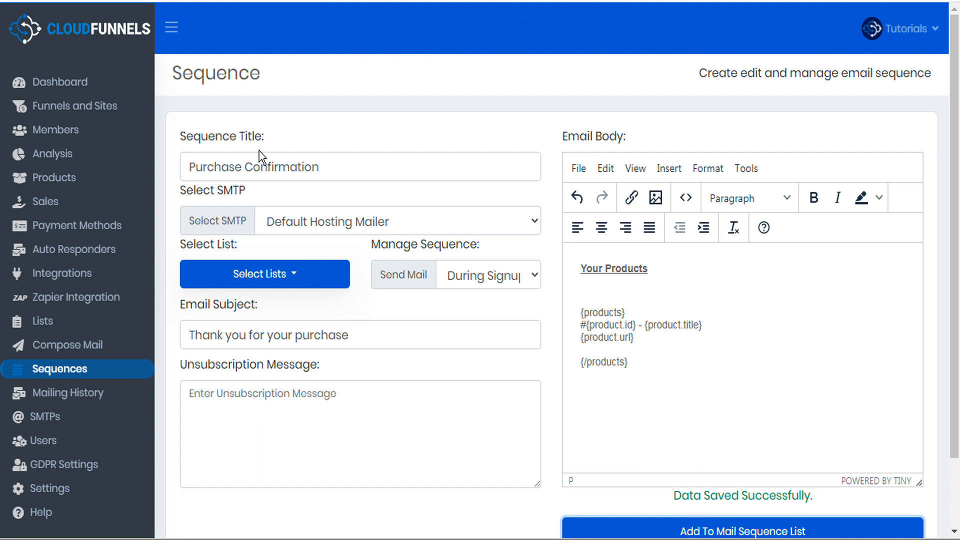
mouse_move(215, 367)
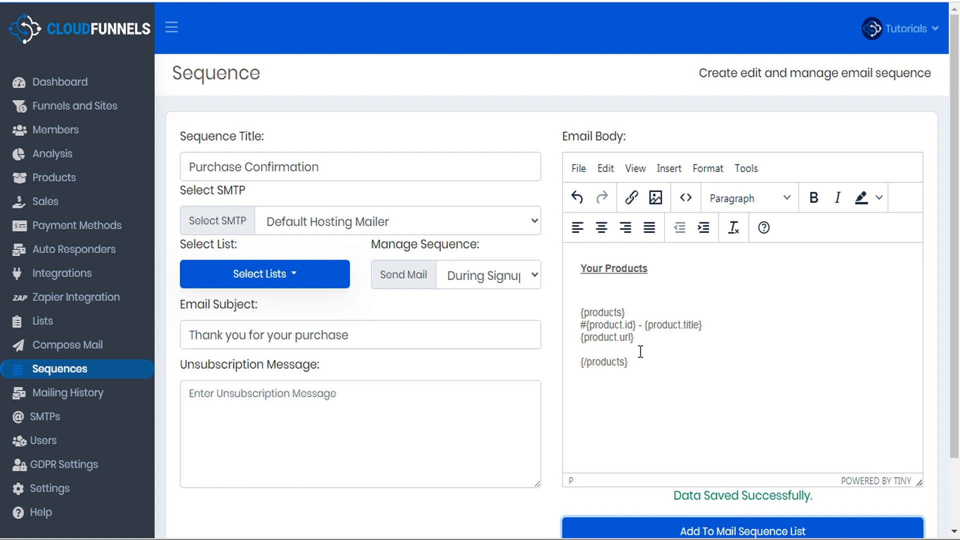
mouse_move(630, 346)
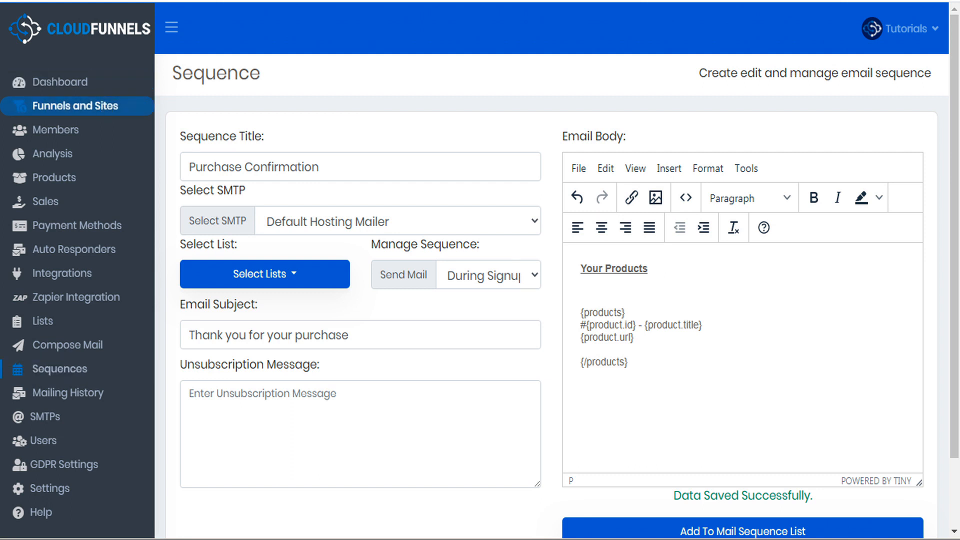
Open the Sales Tutorial funnel for editing from Funnels and Sites
click(70, 105)
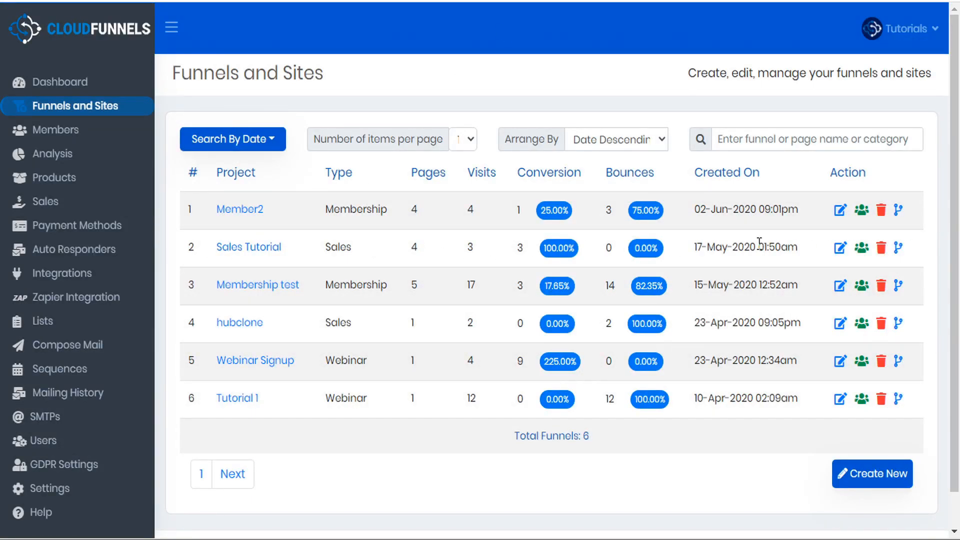
mouse_move(840, 248)
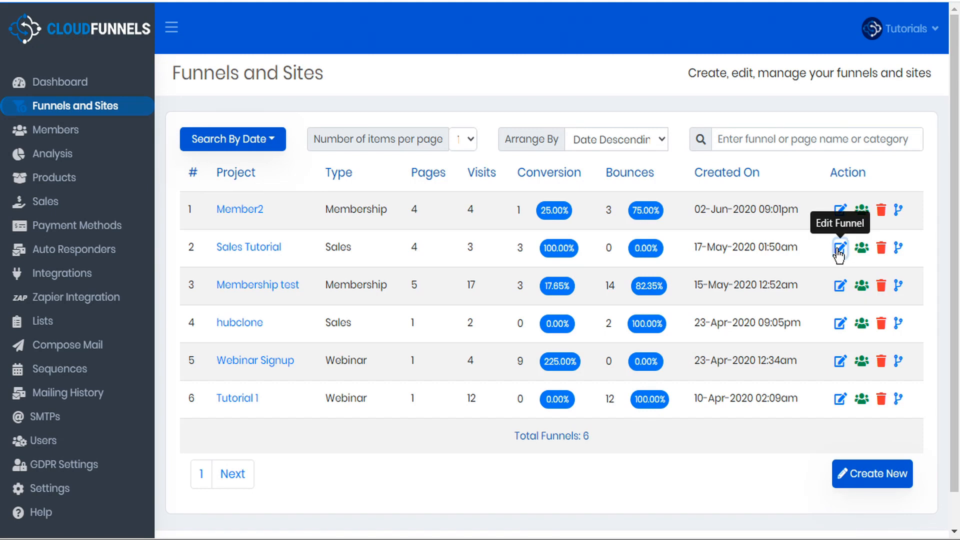
click(839, 248)
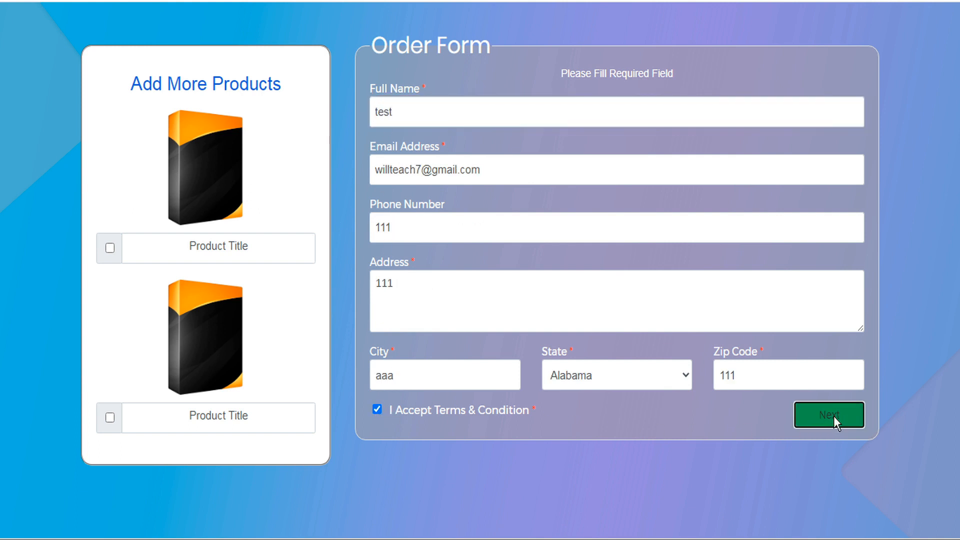
Sign in to the PayPal sandbox buyer account and pay the $360 five-product order
click(829, 414)
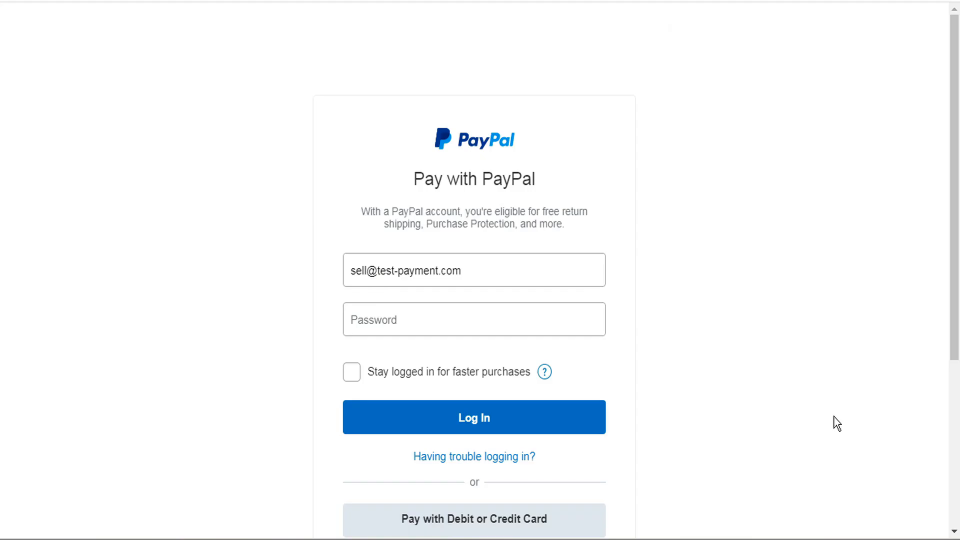
click(447, 320)
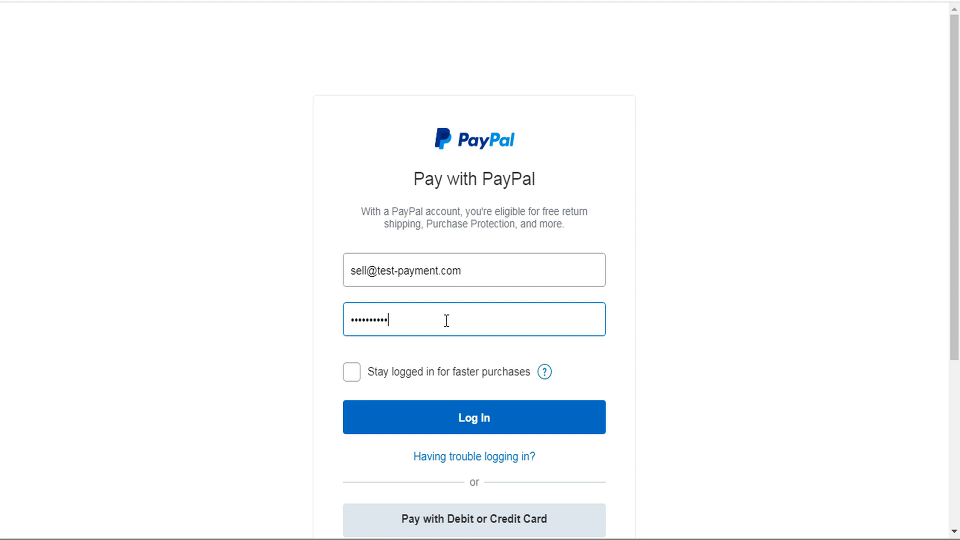
click(475, 417)
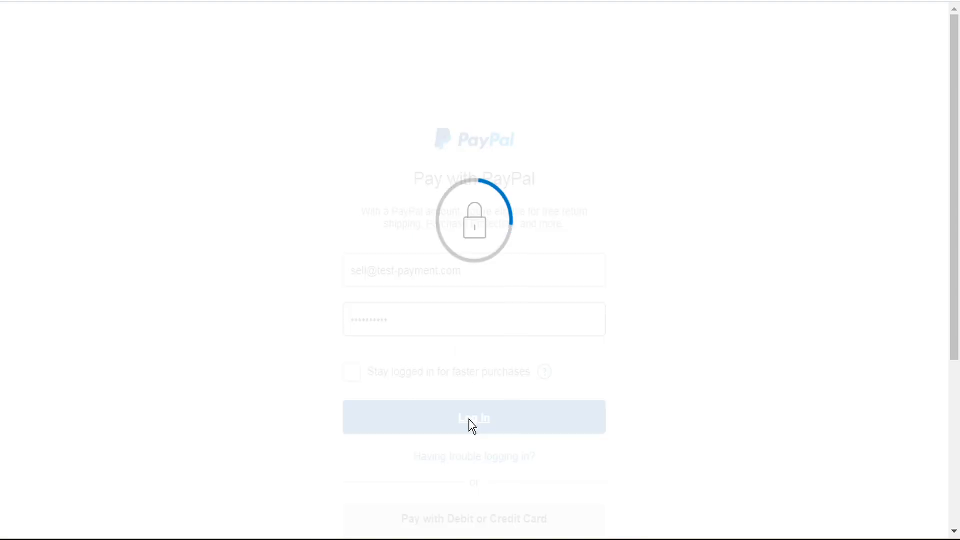
click(473, 417)
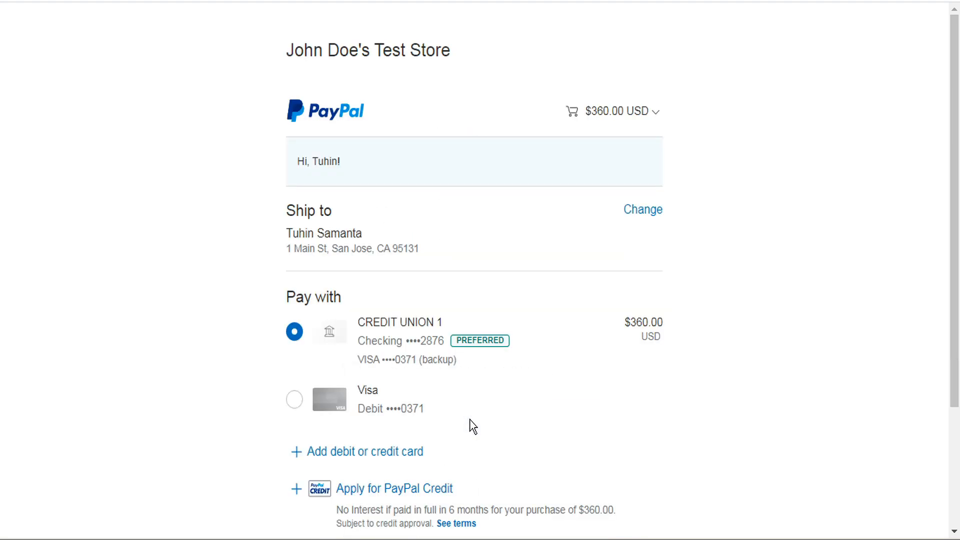
mouse_move(659, 113)
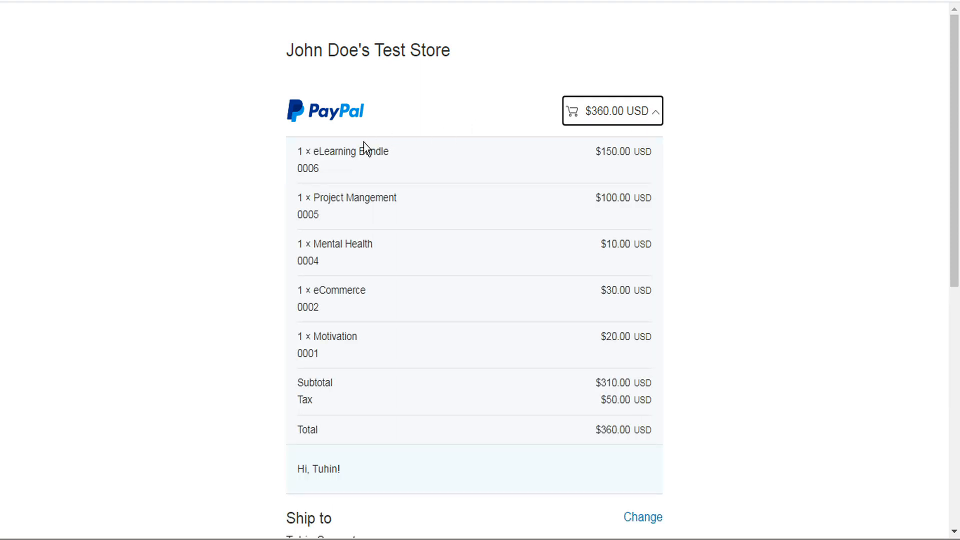
mouse_move(347, 291)
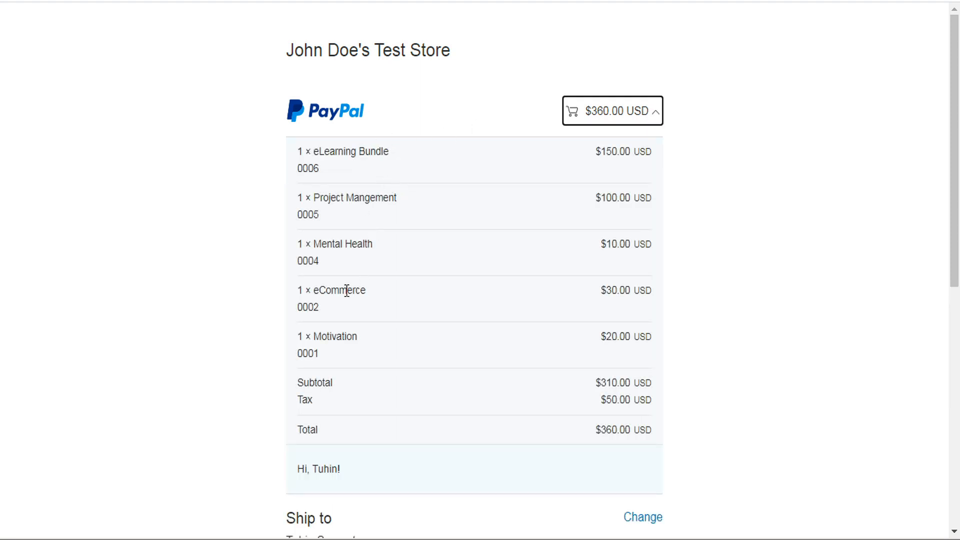
mouse_move(367, 153)
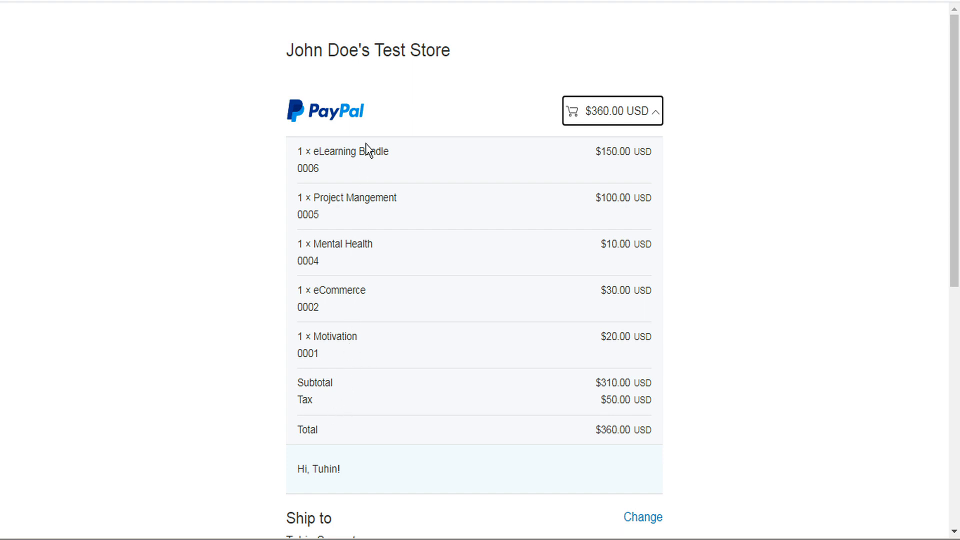
mouse_move(364, 168)
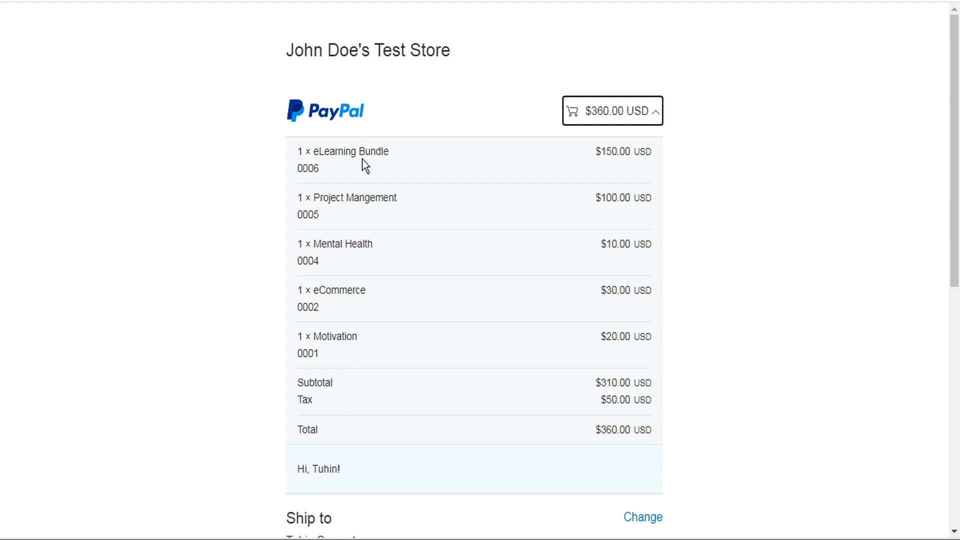
mouse_move(329, 340)
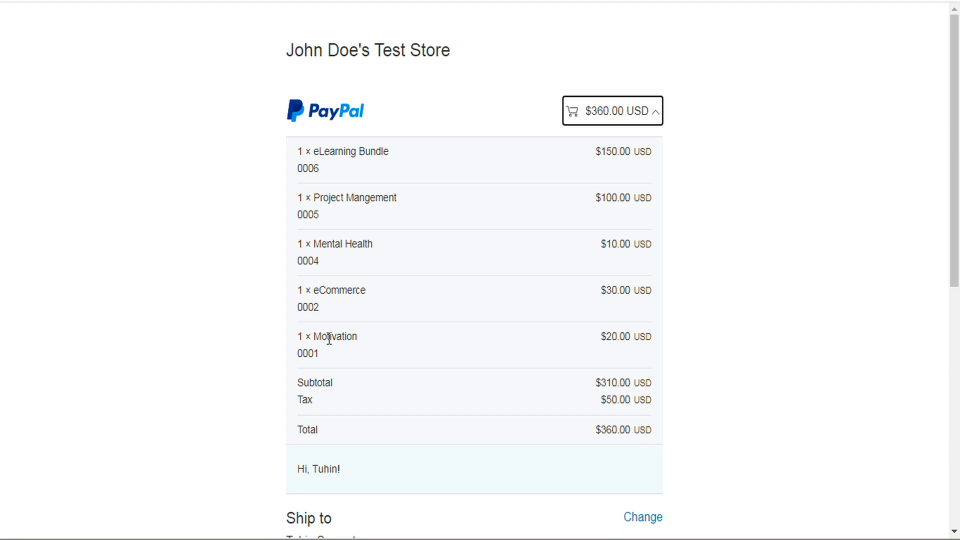
scroll(down, 3)
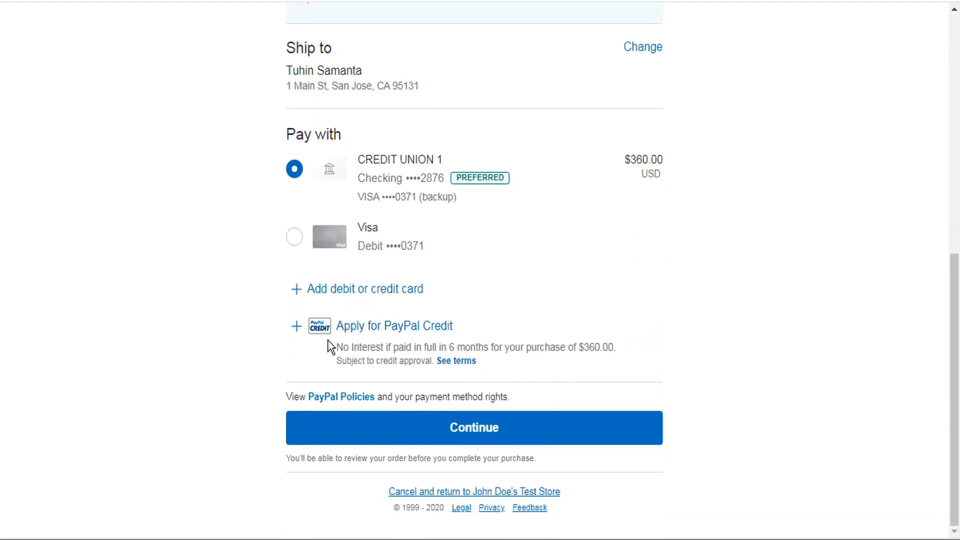
click(475, 428)
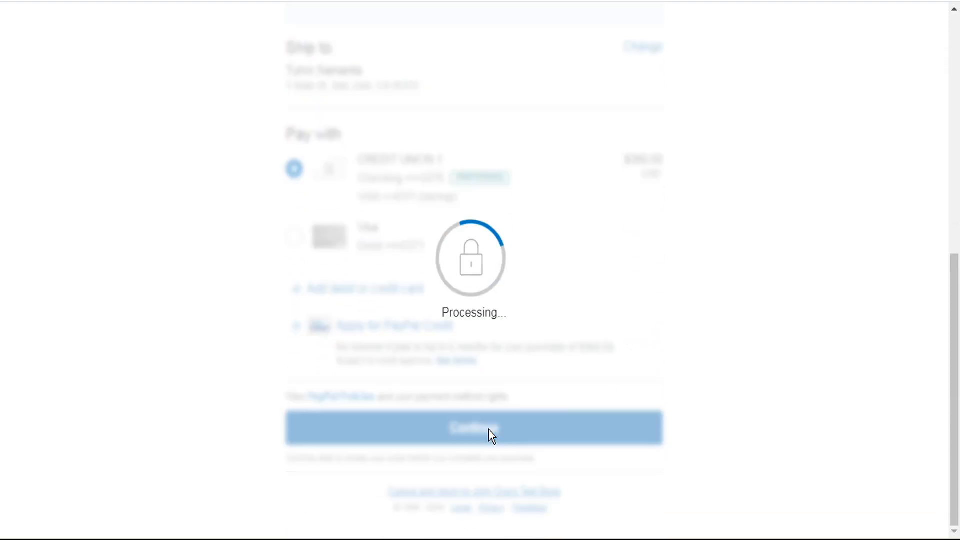
click(474, 428)
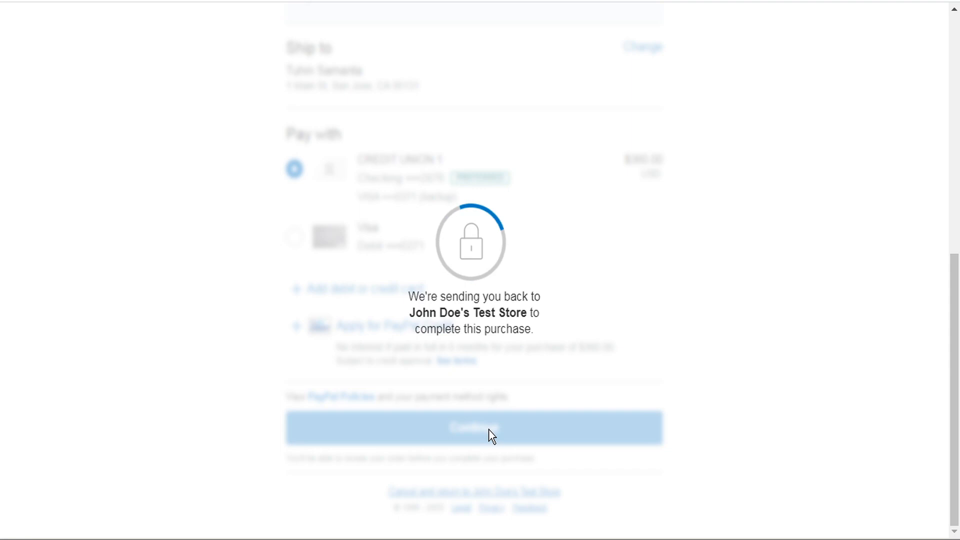
click(481, 428)
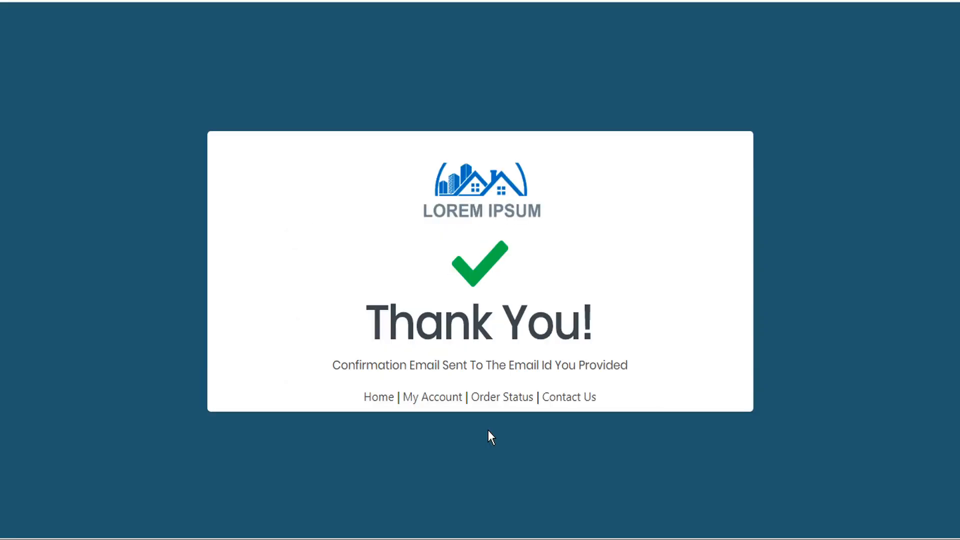
mouse_move(360, 387)
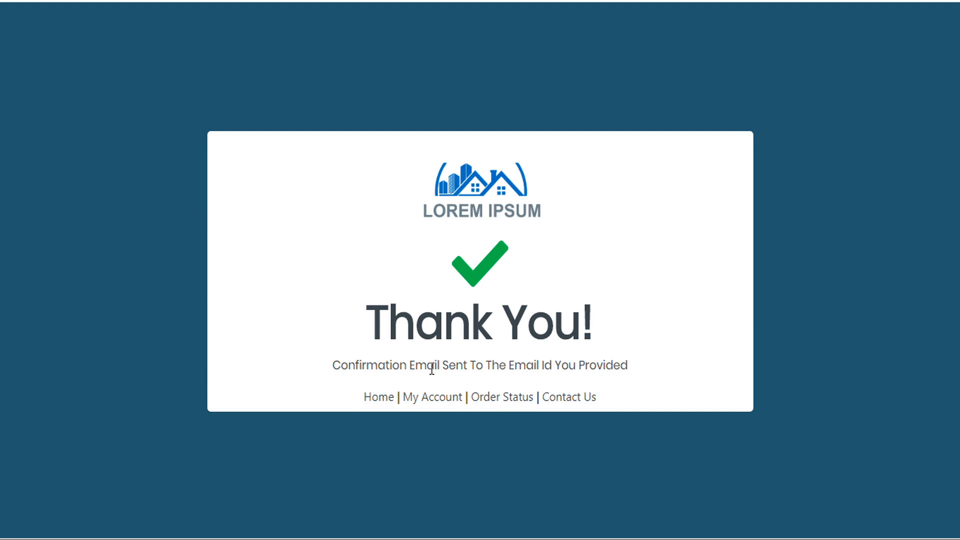
mouse_move(641, 373)
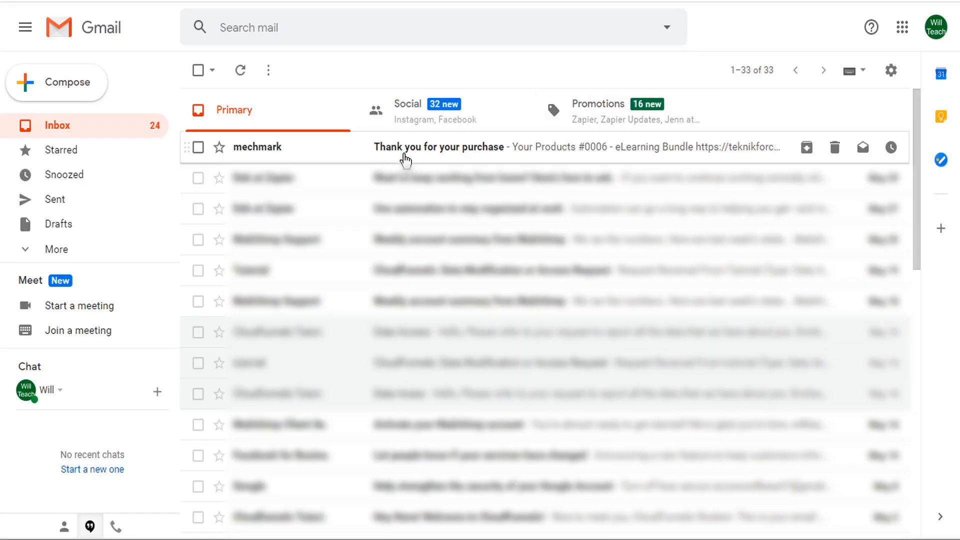
mouse_move(439, 156)
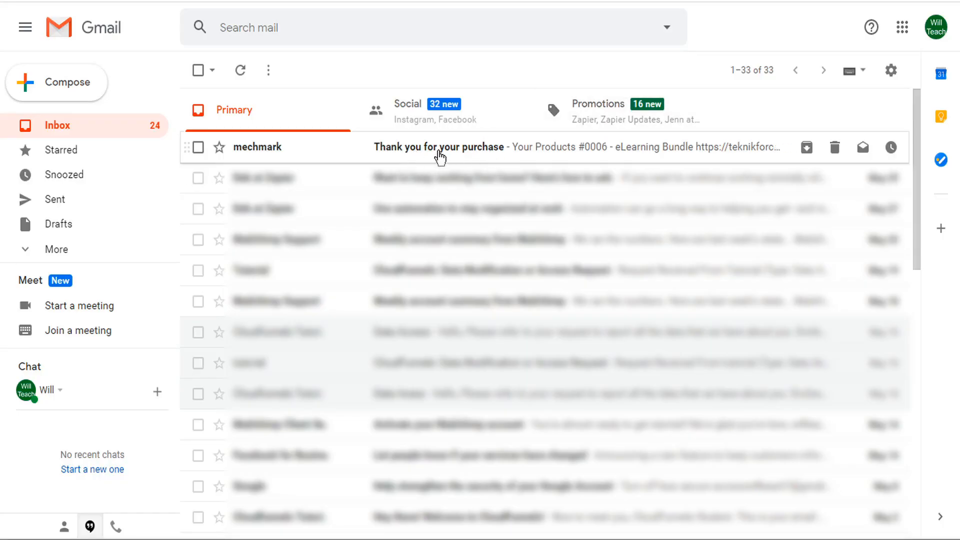
Open the 'Thank you for your purchase' email and scroll through the five product links
click(439, 150)
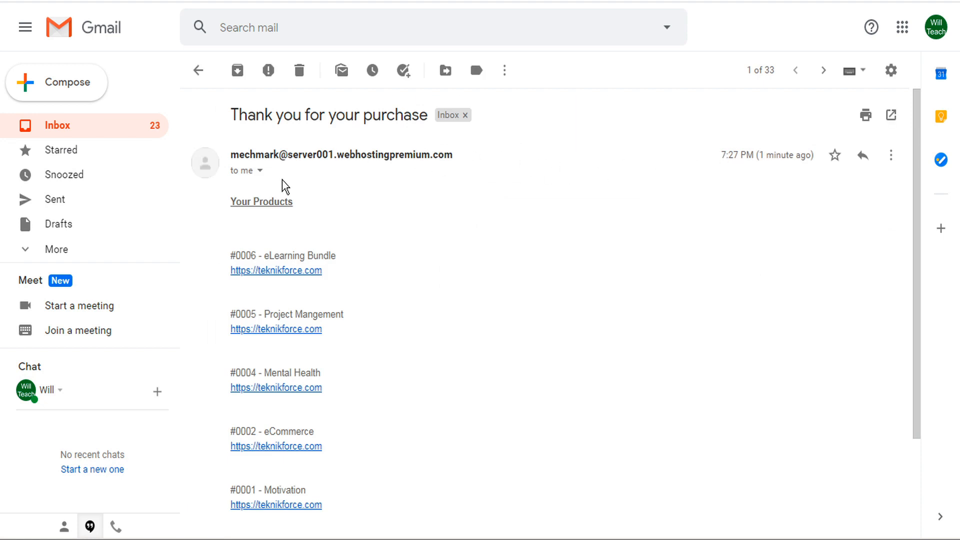
mouse_move(276, 220)
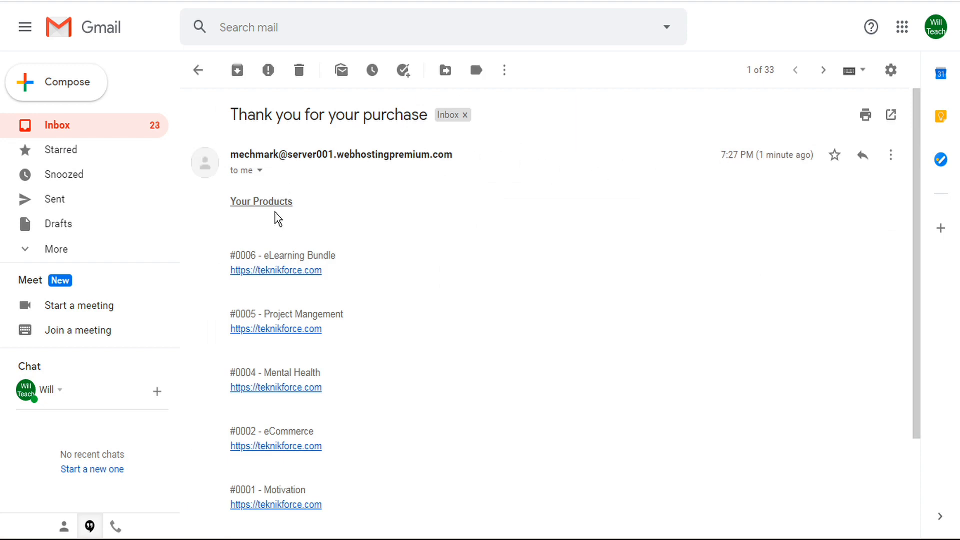
mouse_move(298, 207)
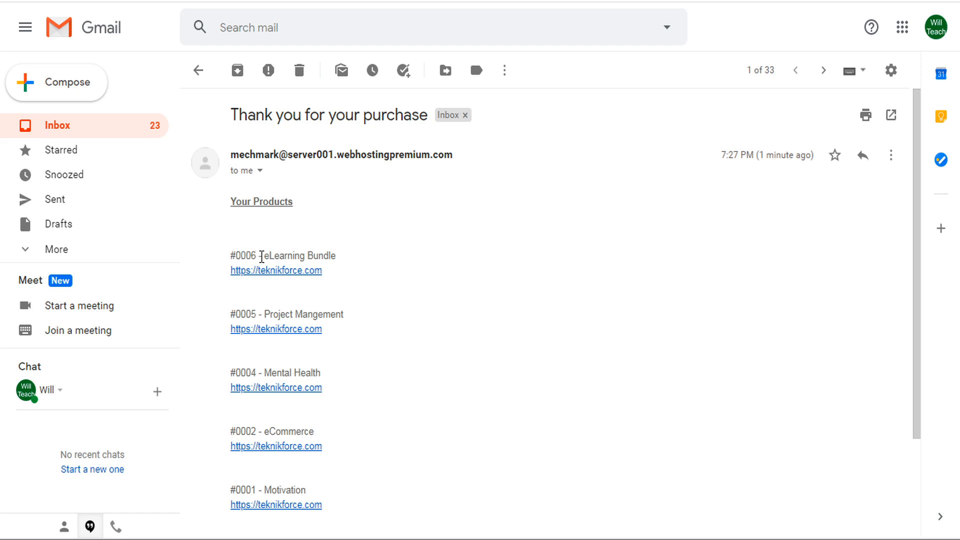
mouse_move(324, 281)
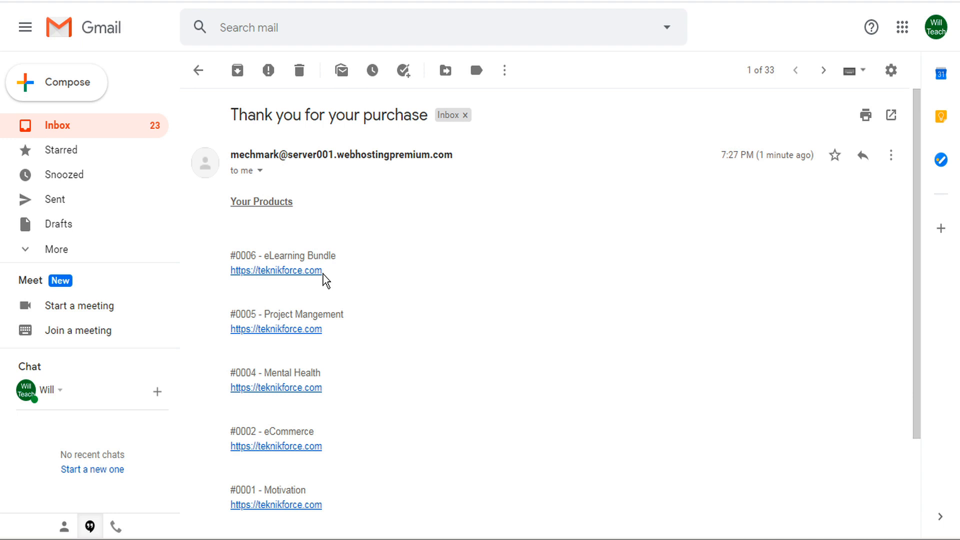
mouse_move(296, 491)
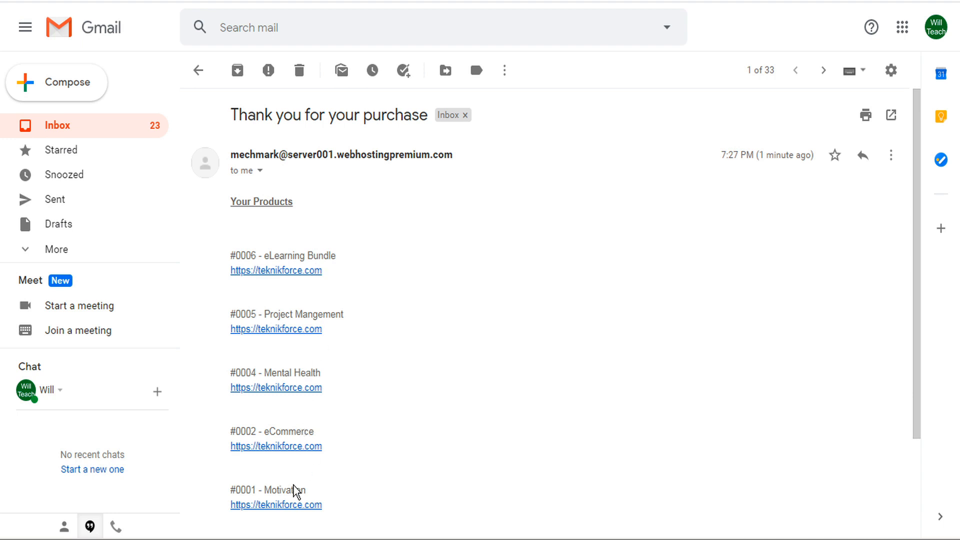
scroll(down, 3)
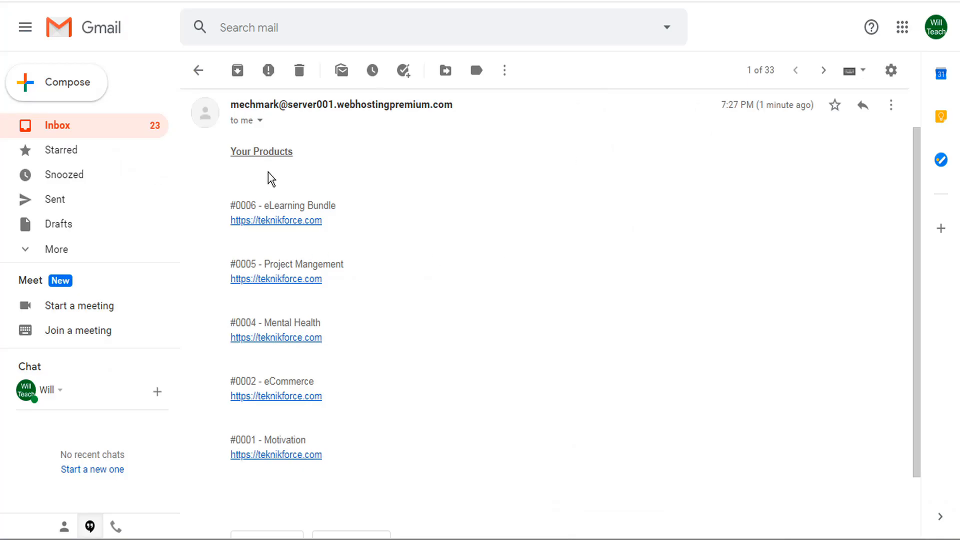
mouse_move(172, 86)
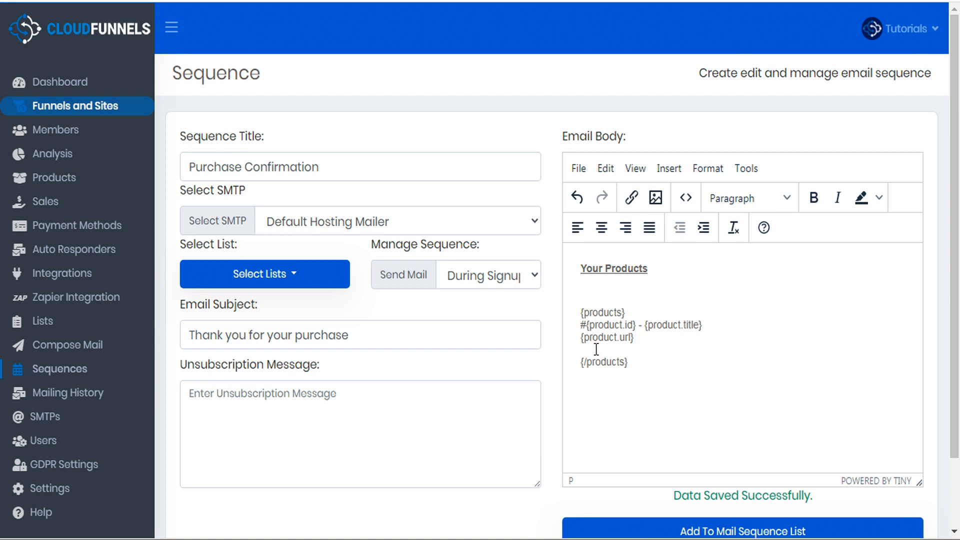
mouse_move(609, 355)
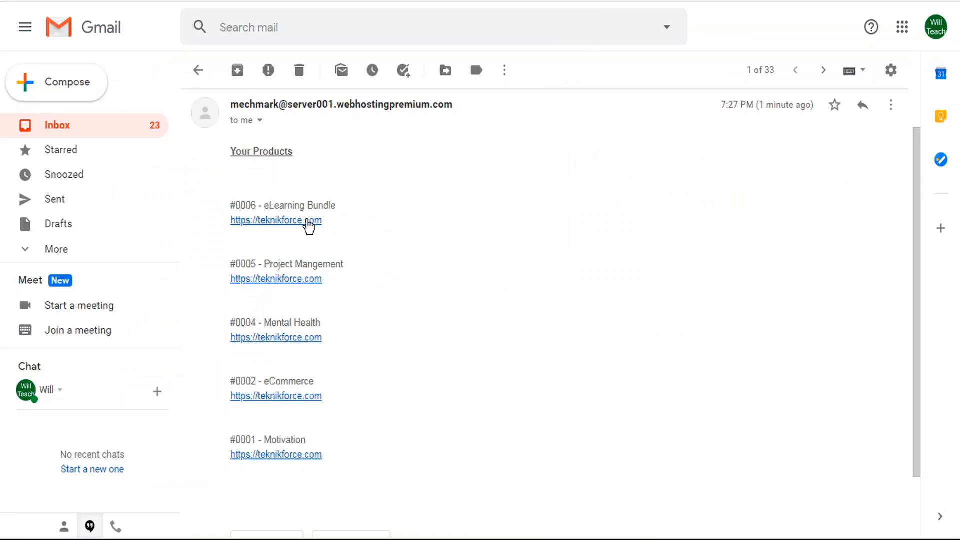
mouse_move(309, 227)
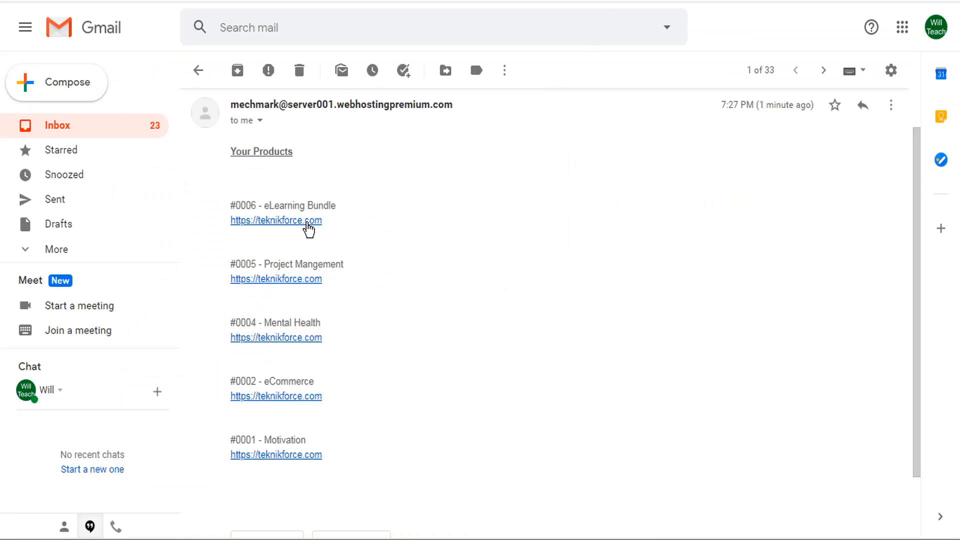
mouse_move(246, 253)
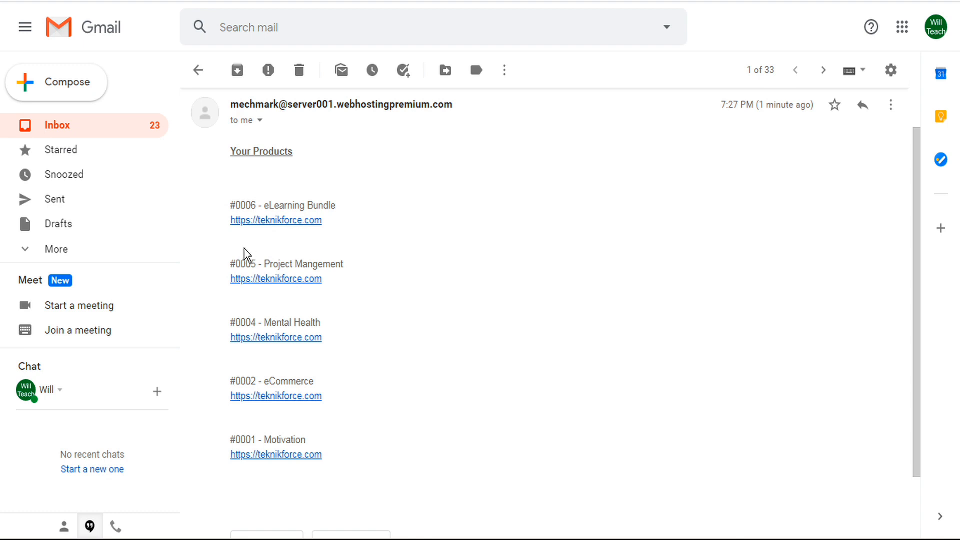
mouse_move(243, 263)
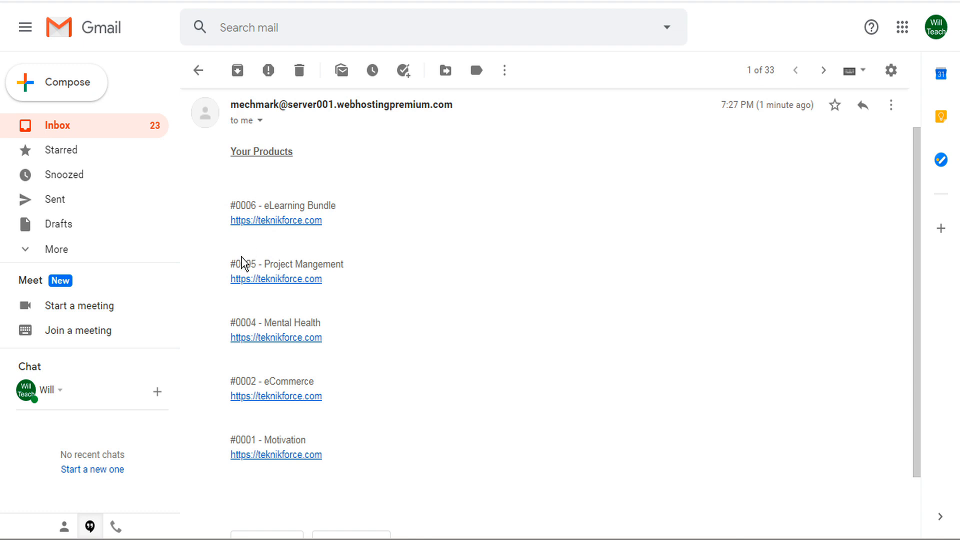
mouse_move(259, 459)
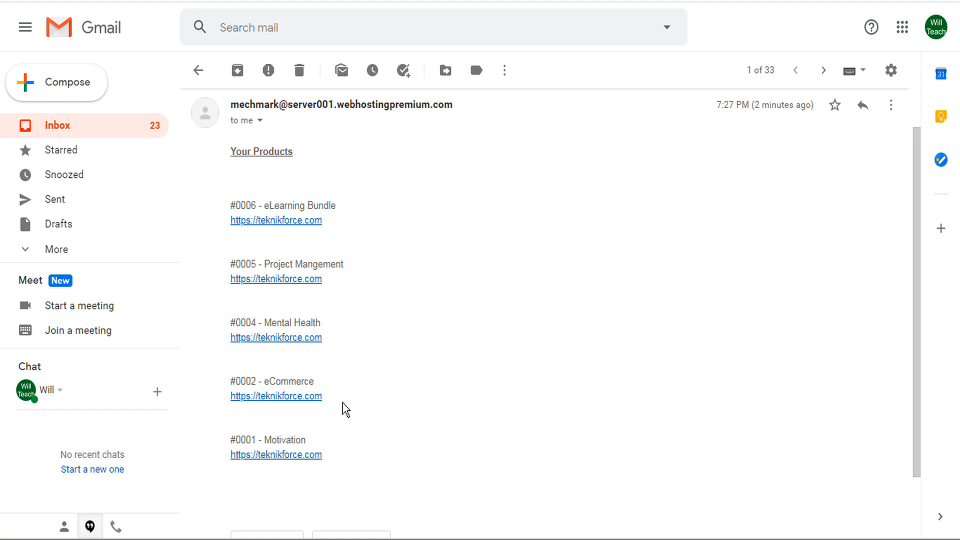
mouse_move(314, 262)
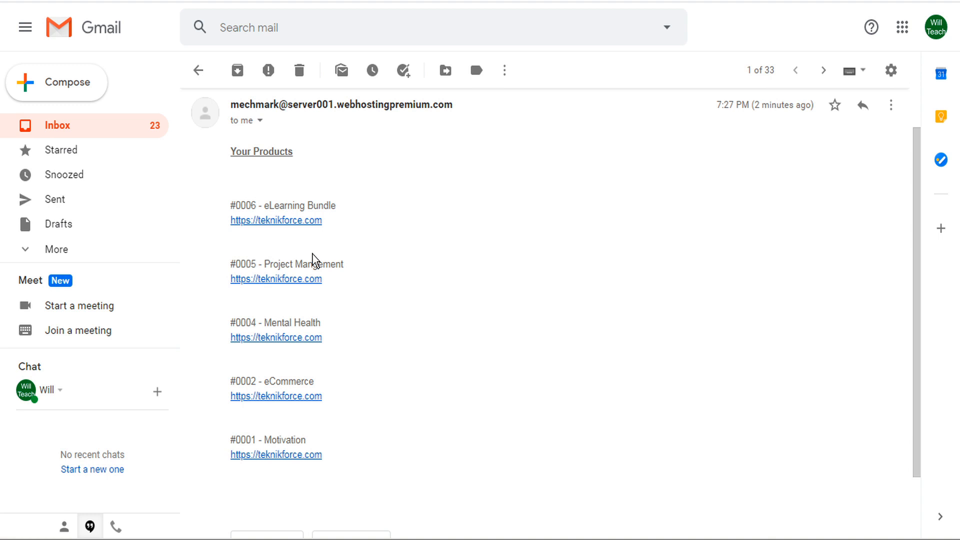
mouse_move(266, 178)
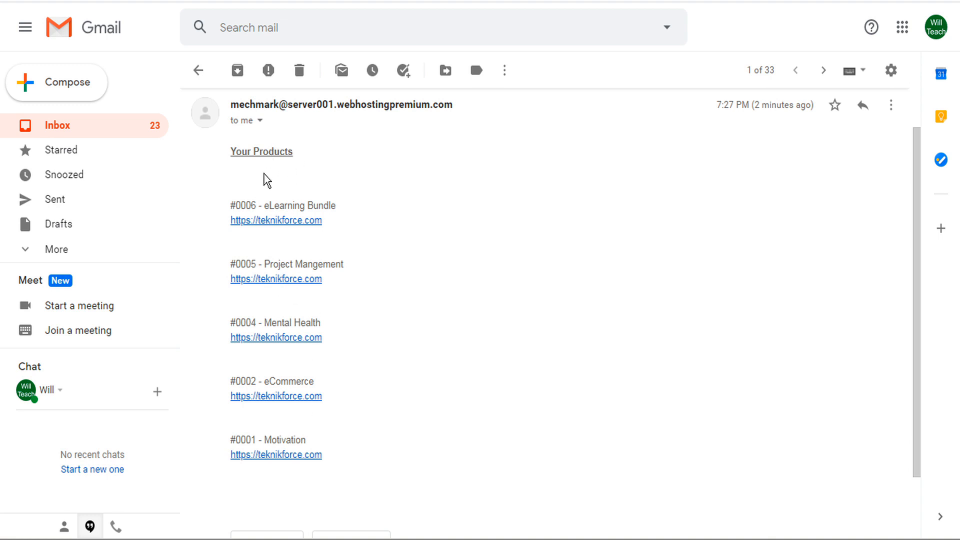
drag(231, 202, 231, 484)
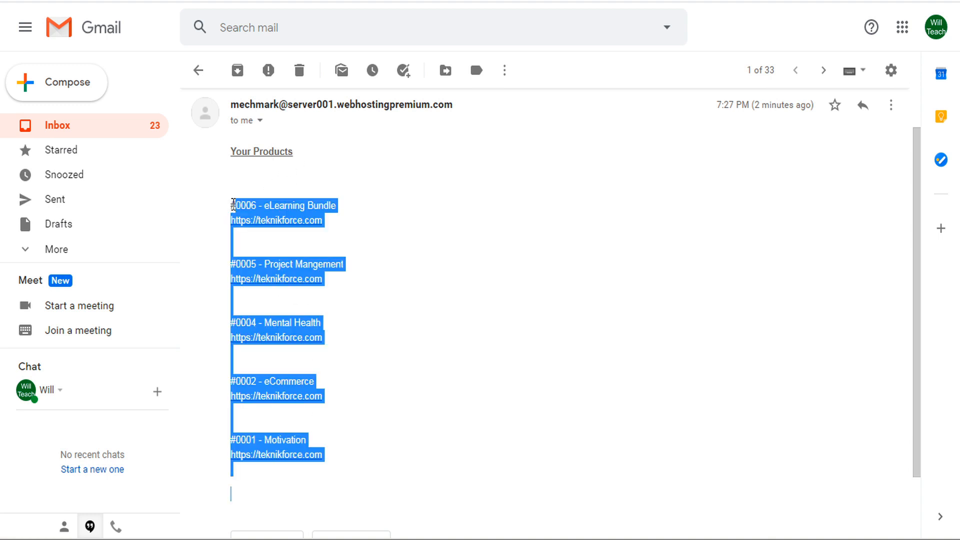